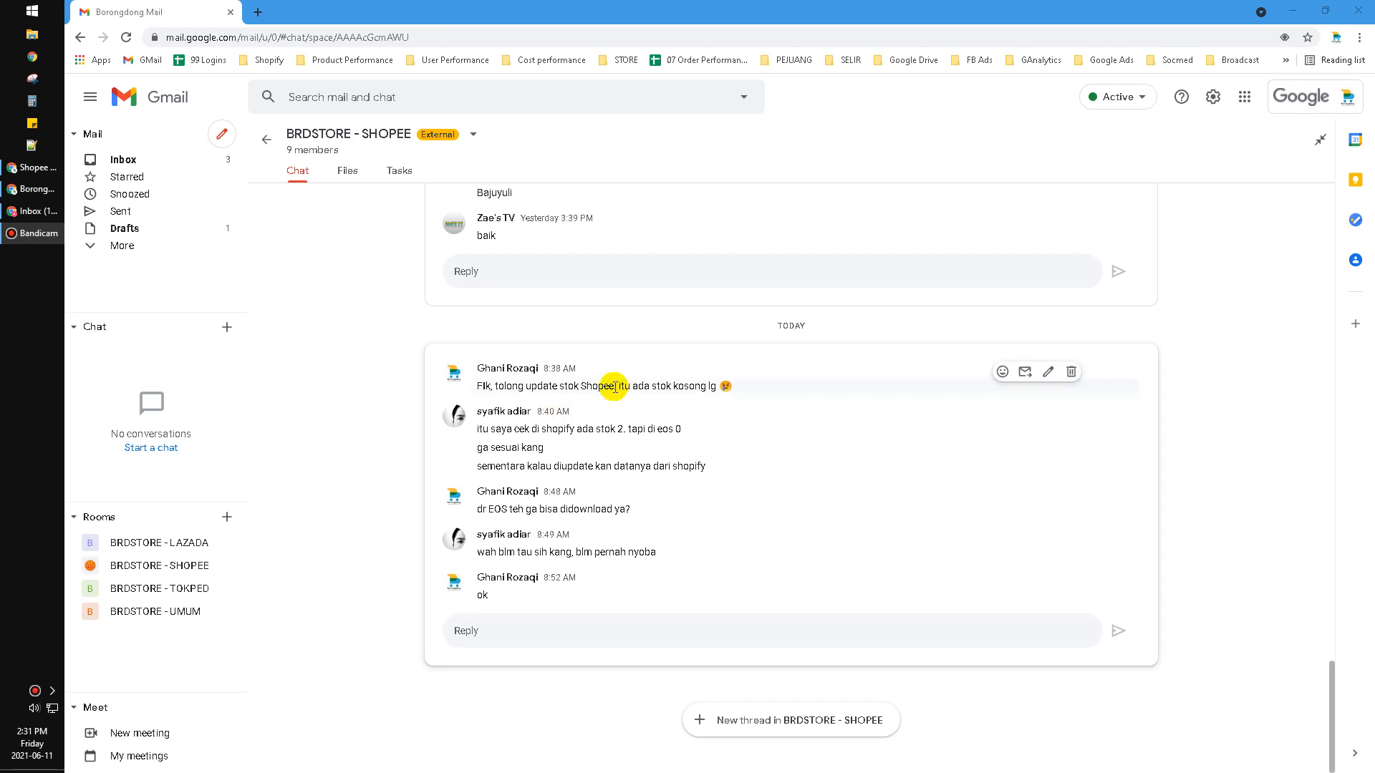
pyautogui.moveTo(1242, 462)
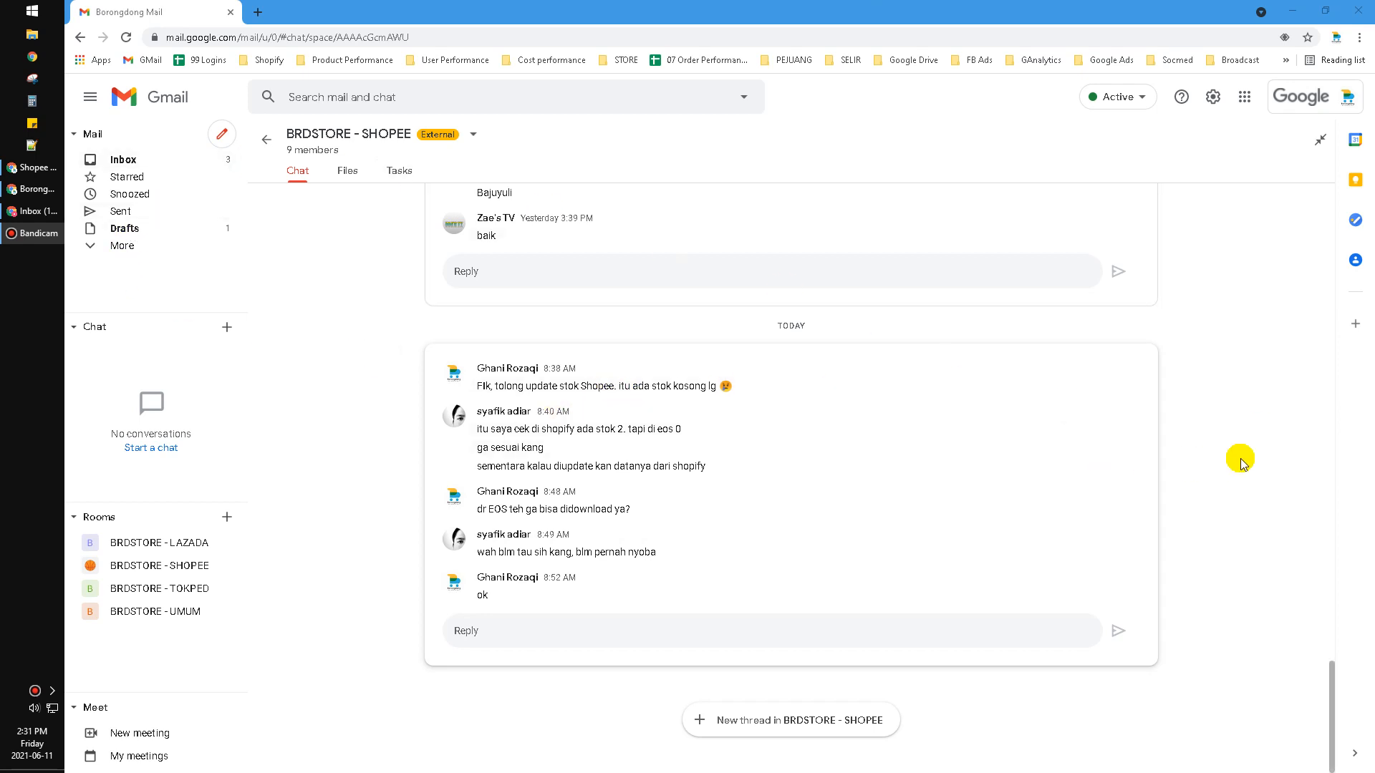
# Return to the chat room and scroll up to Ghani Rozaqi's earlier screenshot message above the payment replies.
pyautogui.scroll(3)
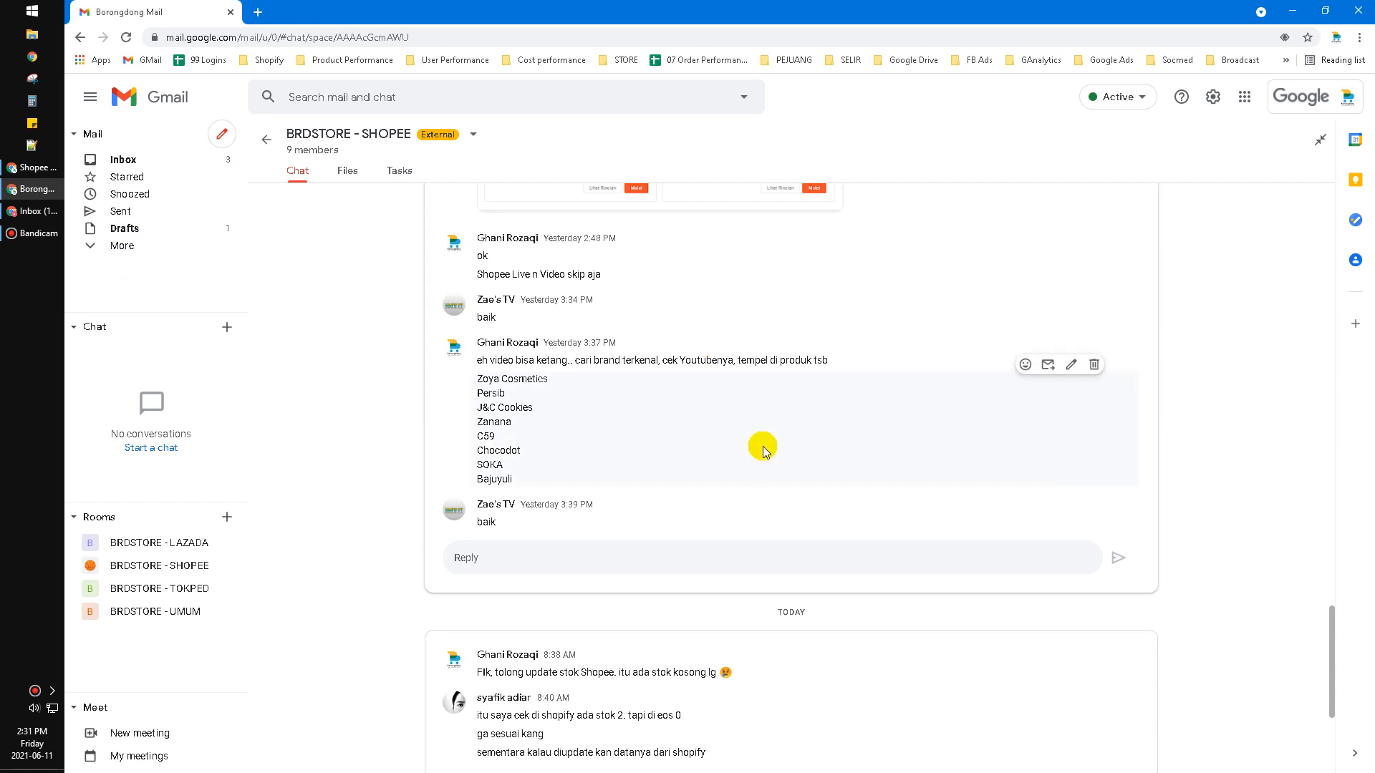
pyautogui.scroll(3)
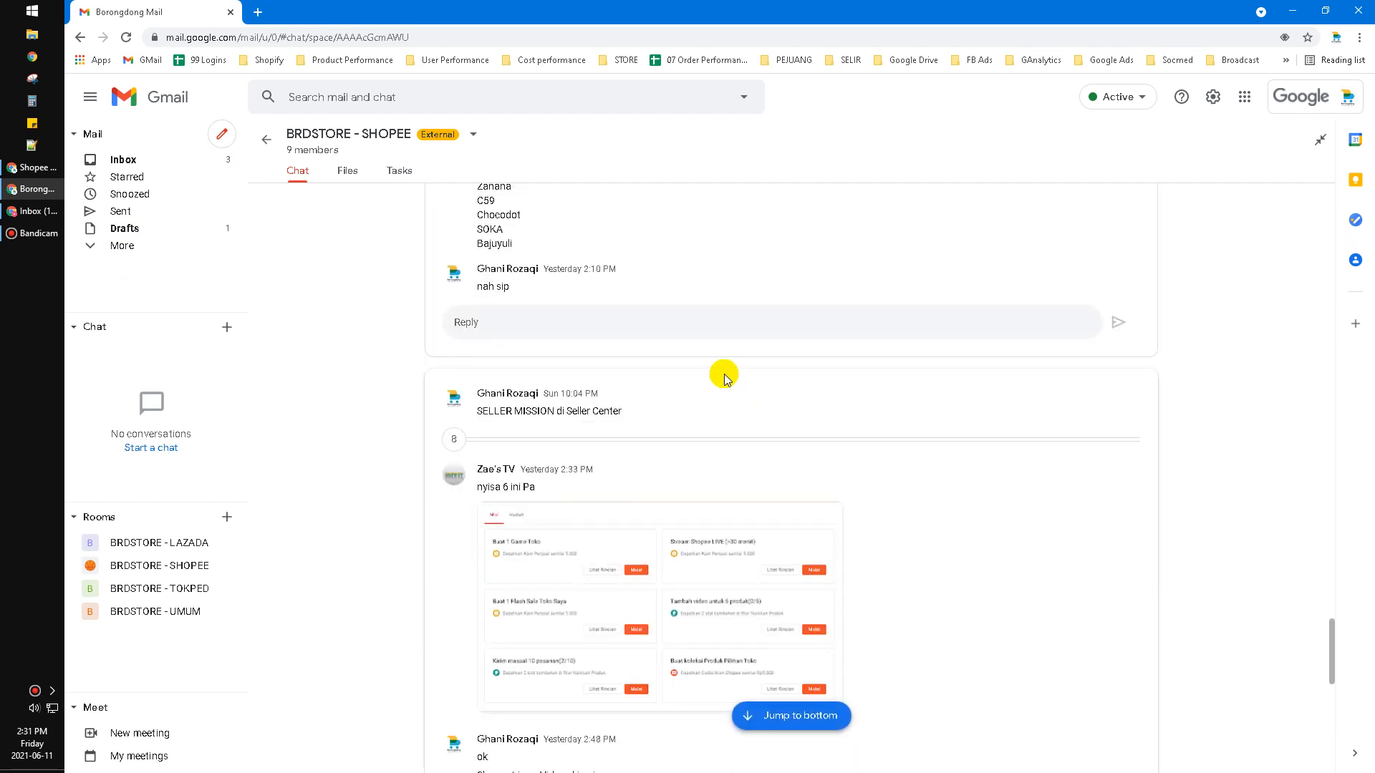
pyautogui.moveTo(908, 351)
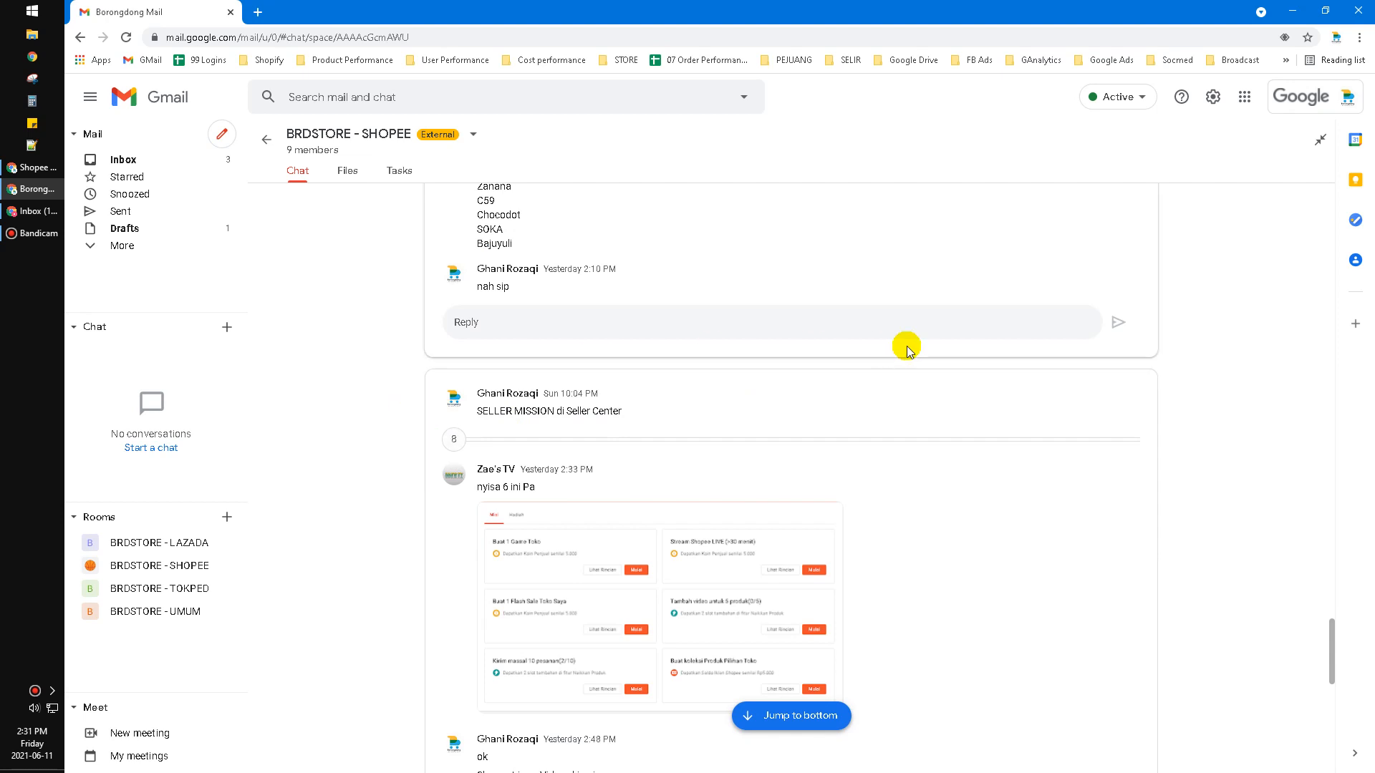
pyautogui.moveTo(796, 384)
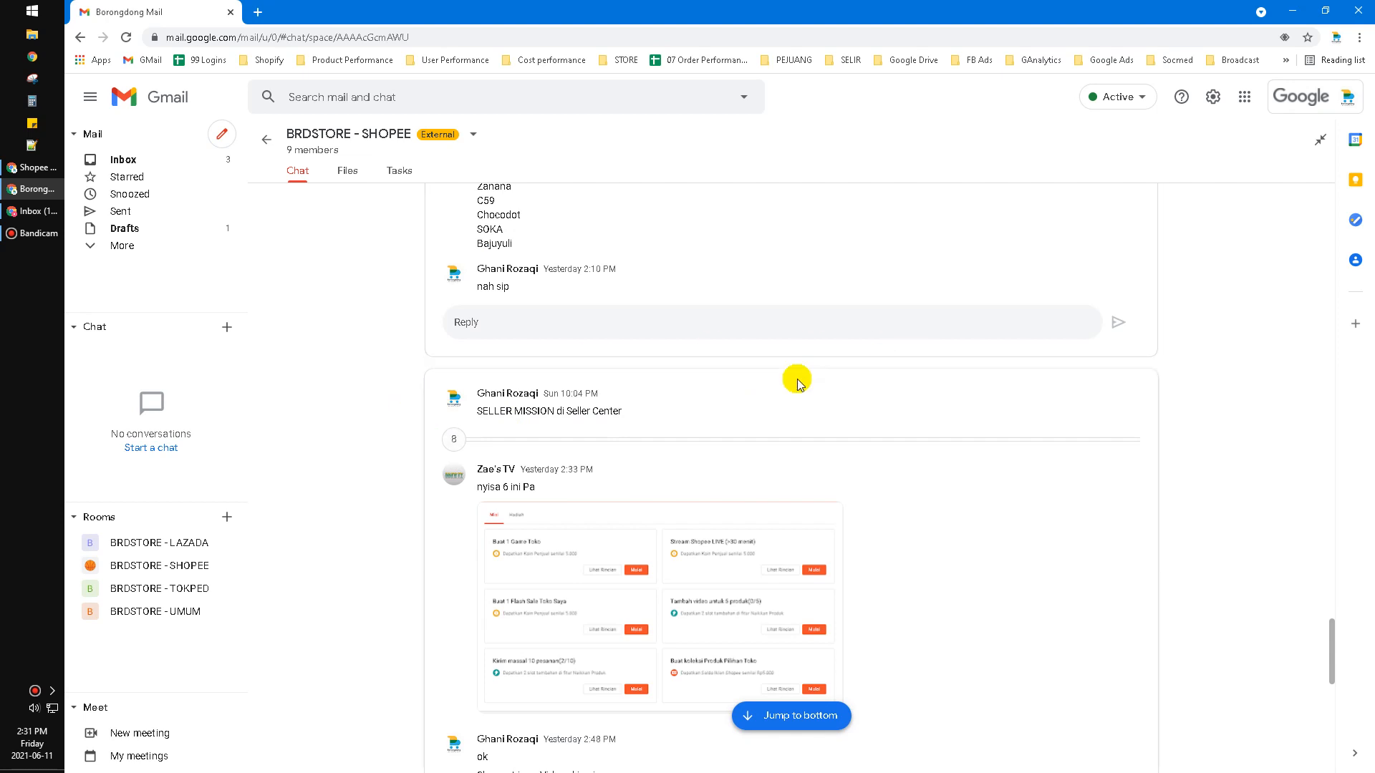
pyautogui.moveTo(692, 394)
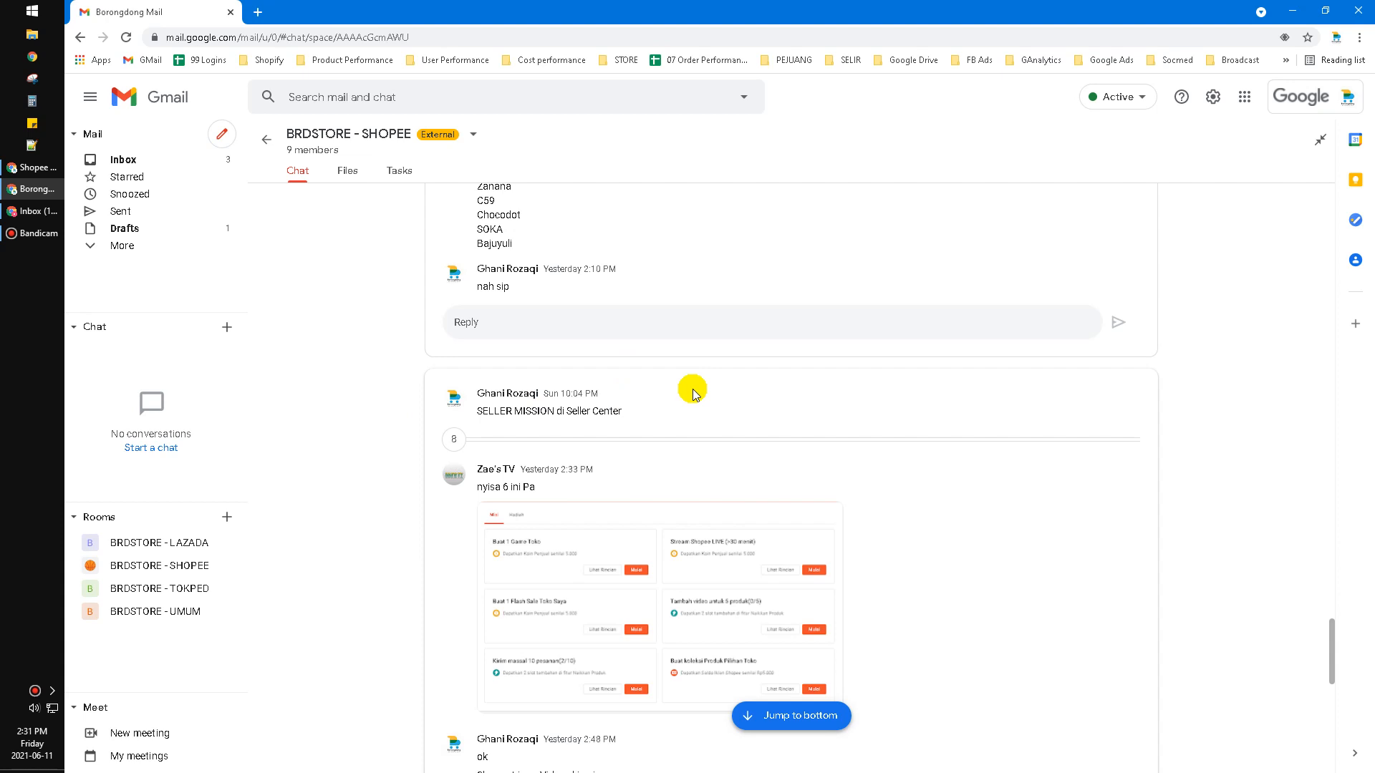
pyautogui.moveTo(775, 401)
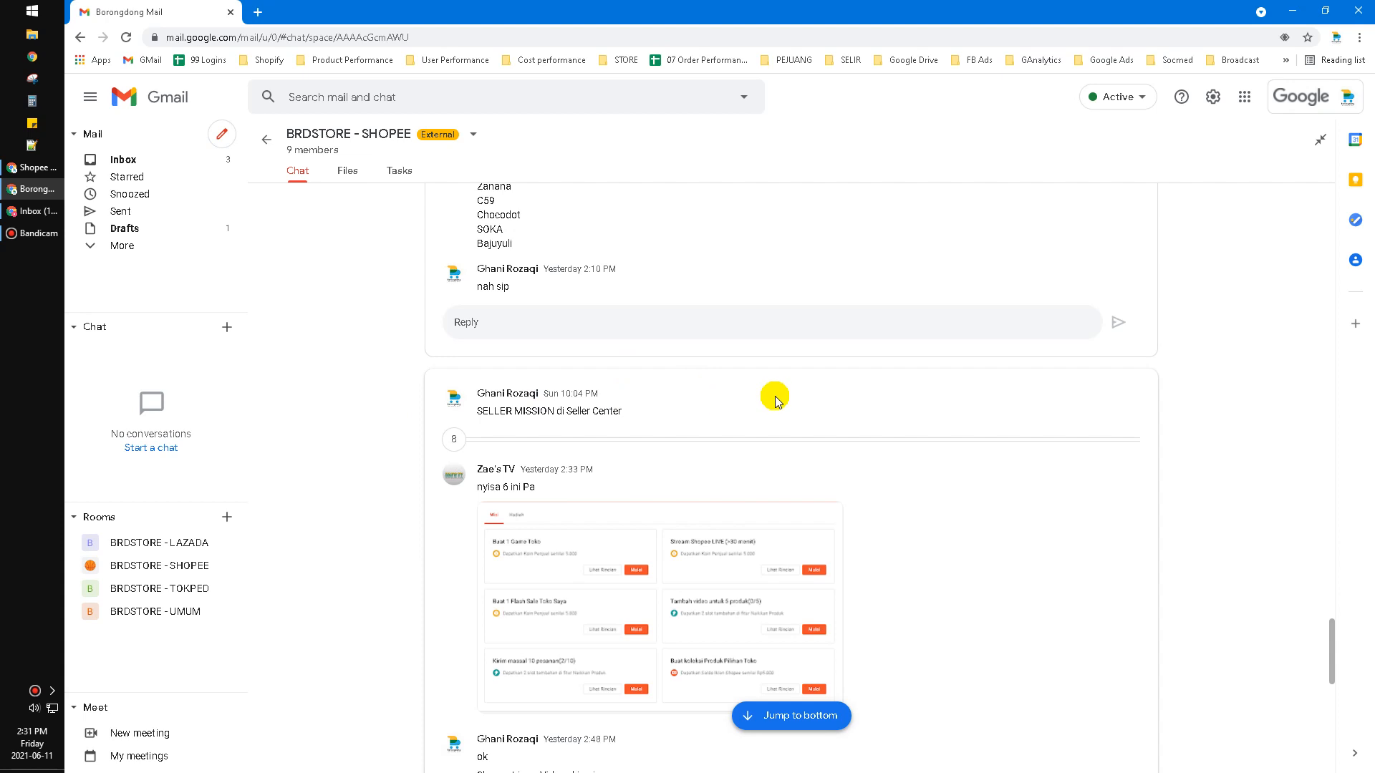
pyautogui.moveTo(275, 289)
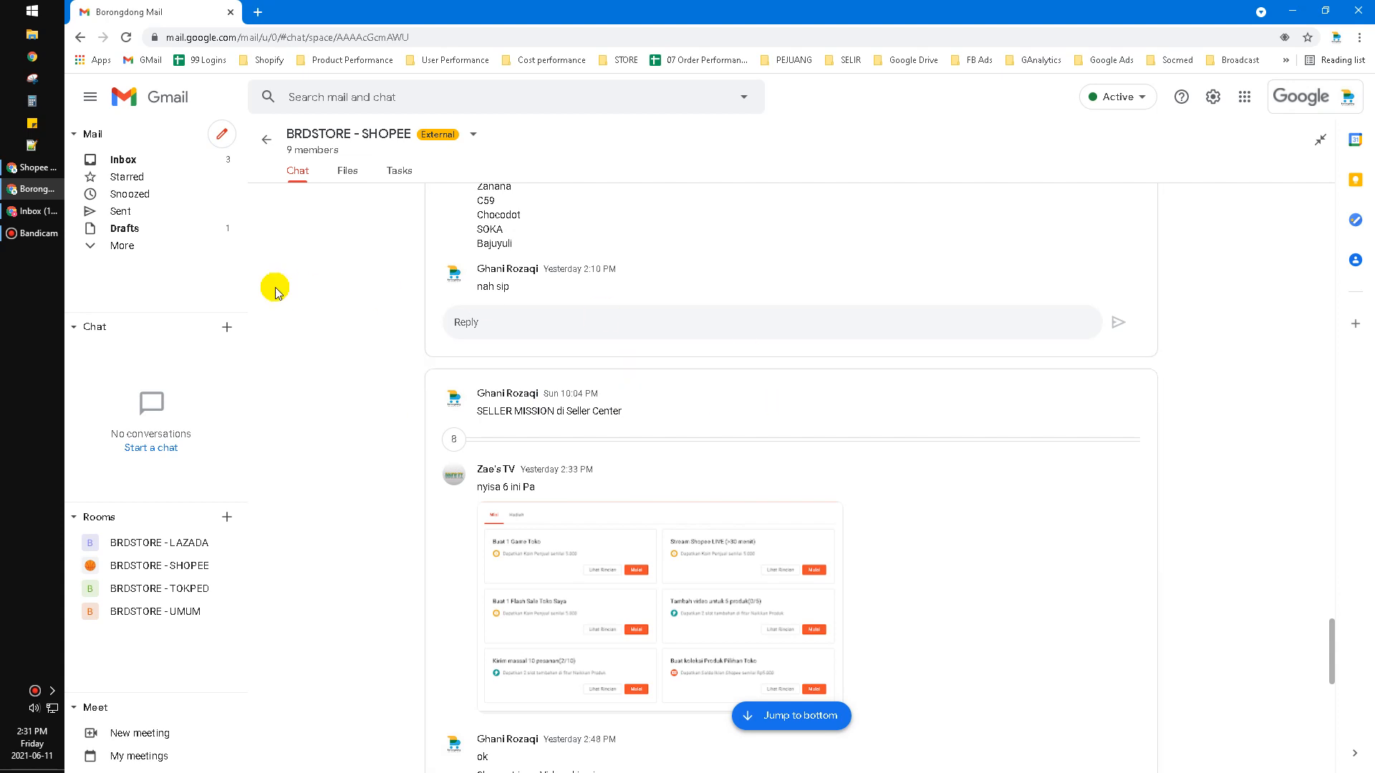
pyautogui.moveTo(296, 309)
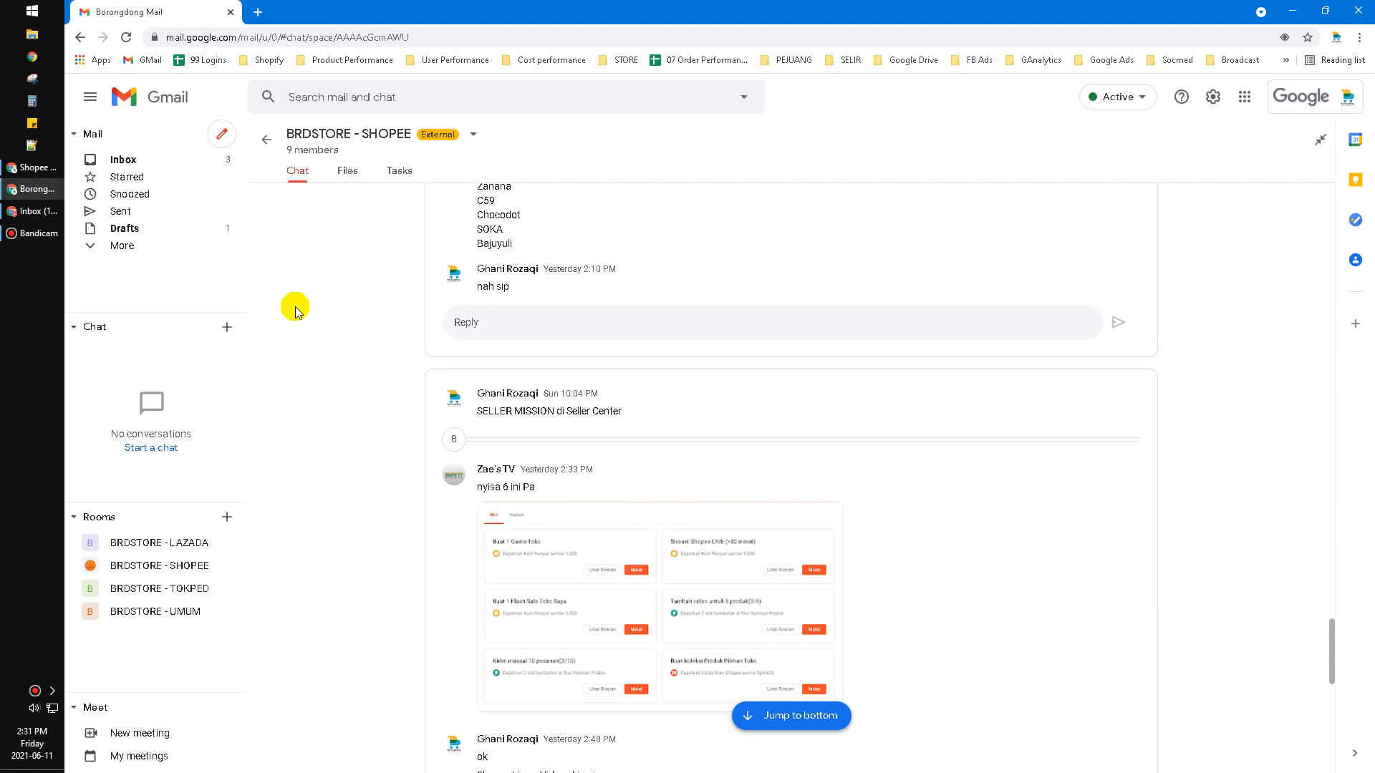
pyautogui.moveTo(1258, 428)
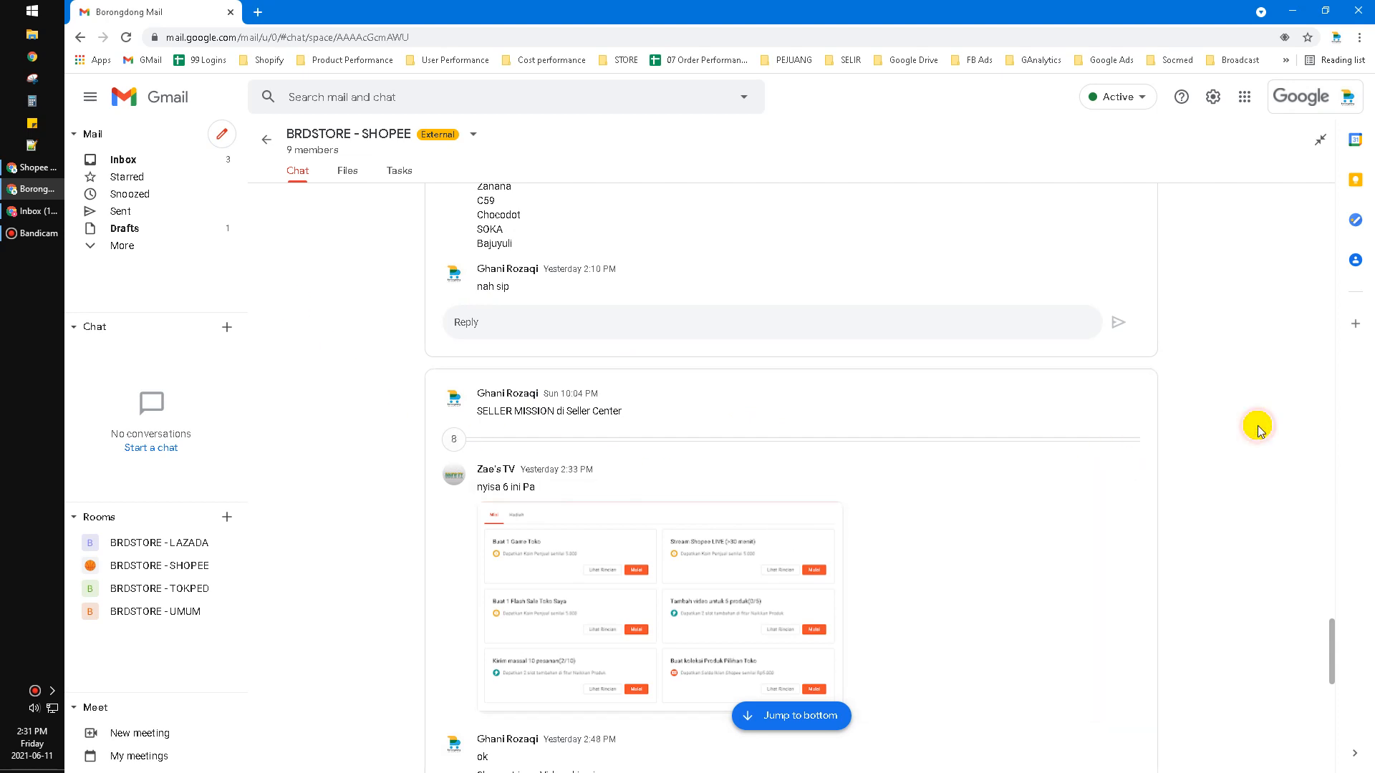
pyautogui.moveTo(1306, 7)
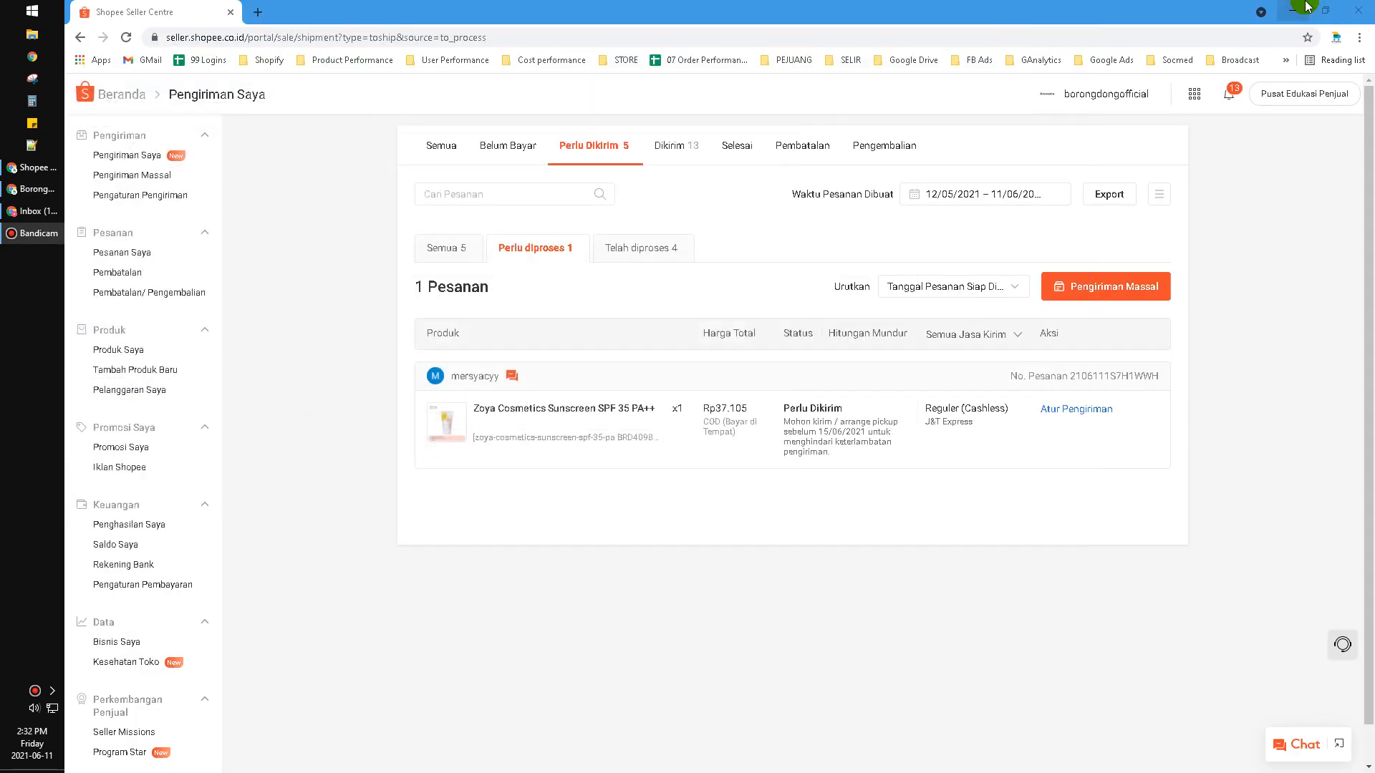
pyautogui.click(140, 59)
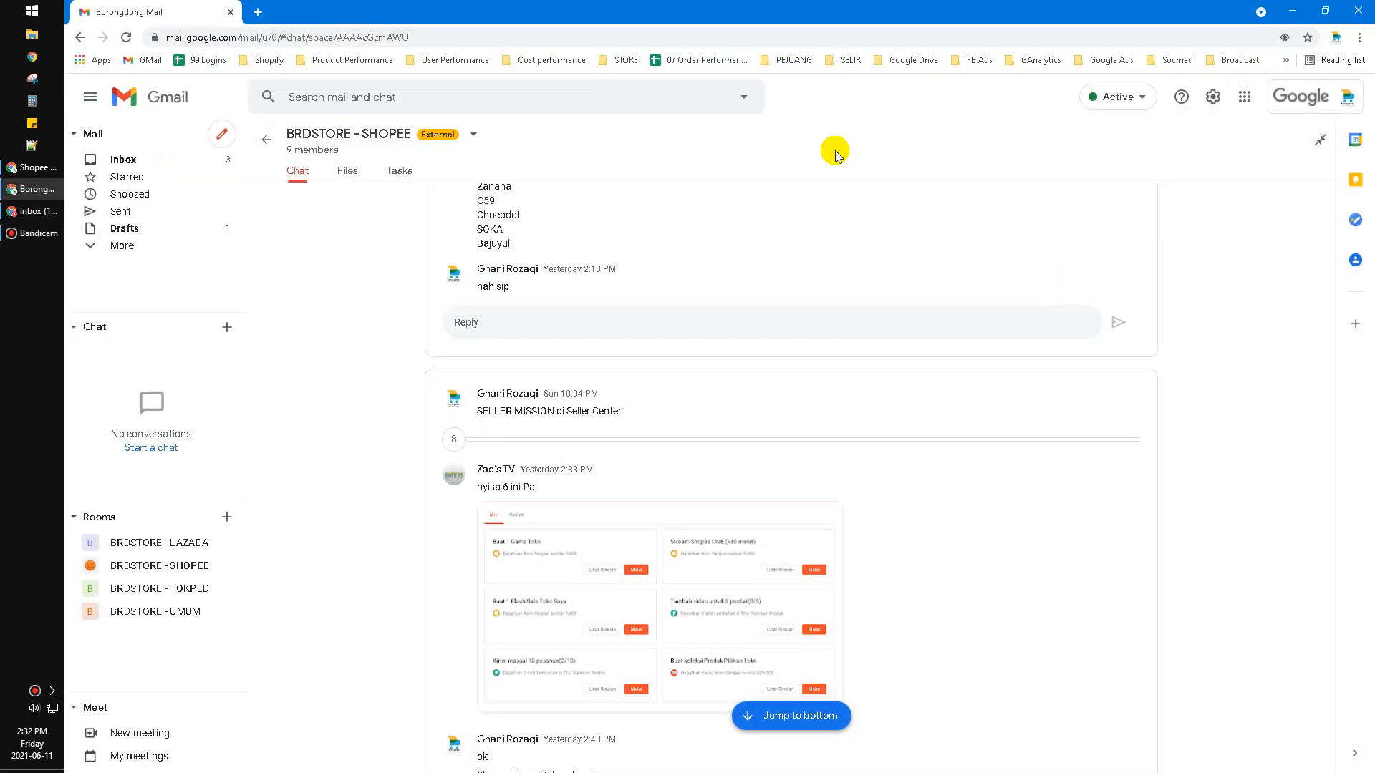
pyautogui.moveTo(921, 464)
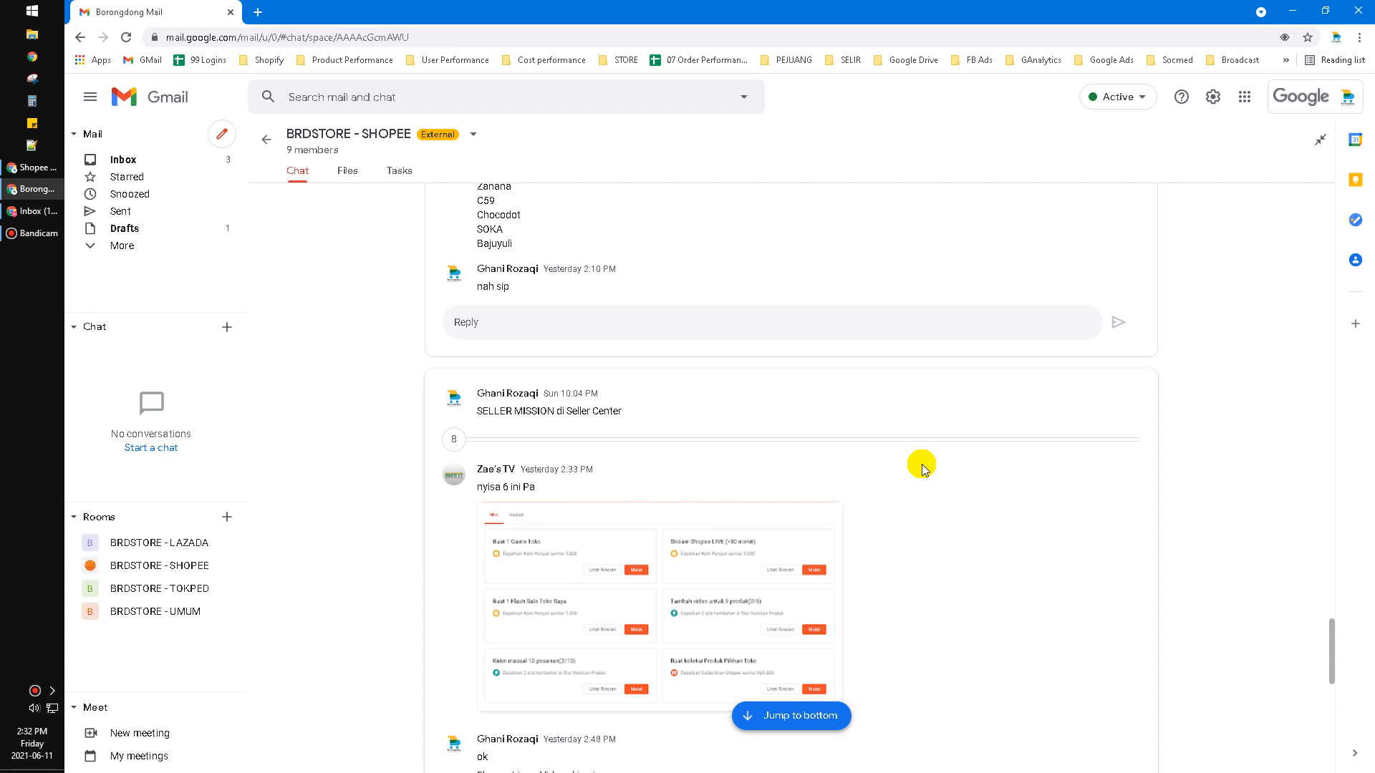
pyautogui.moveTo(911, 468)
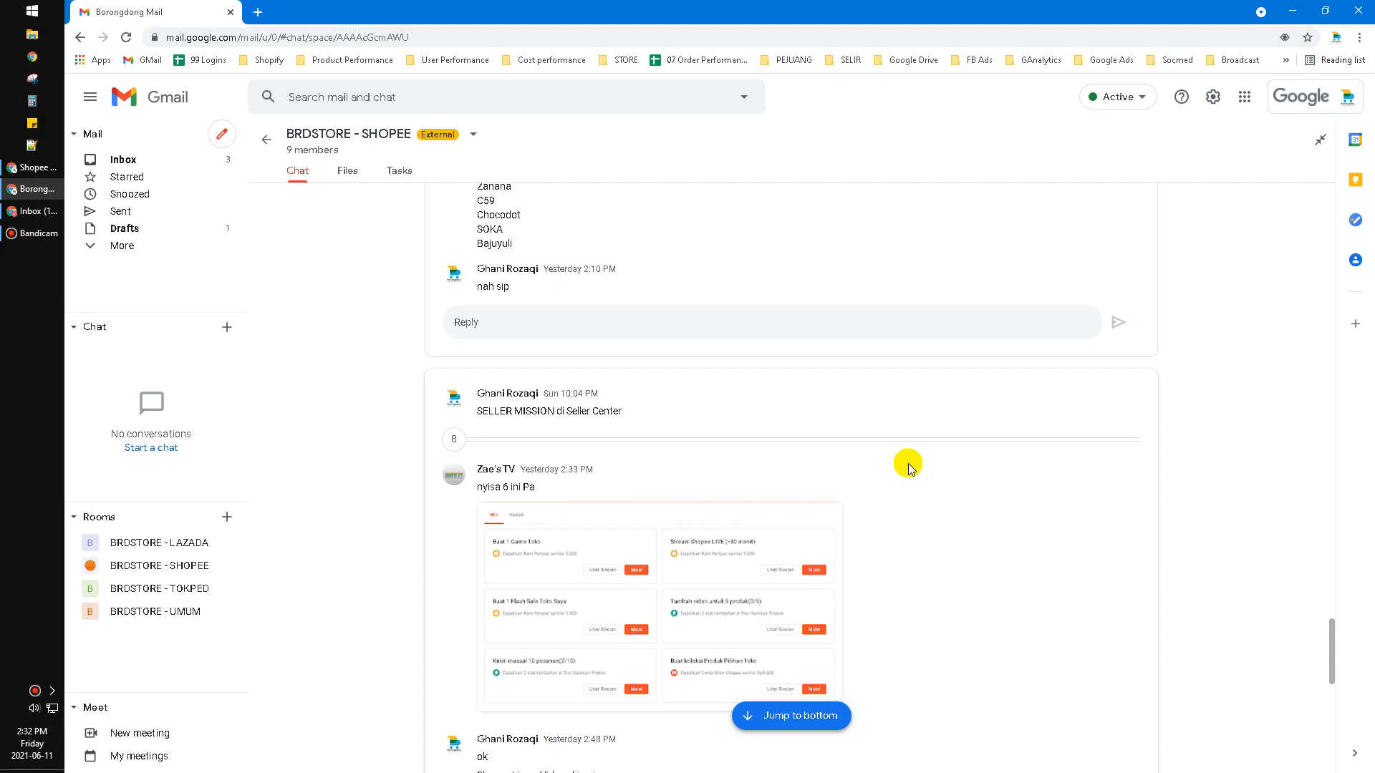
pyautogui.moveTo(1076, 496)
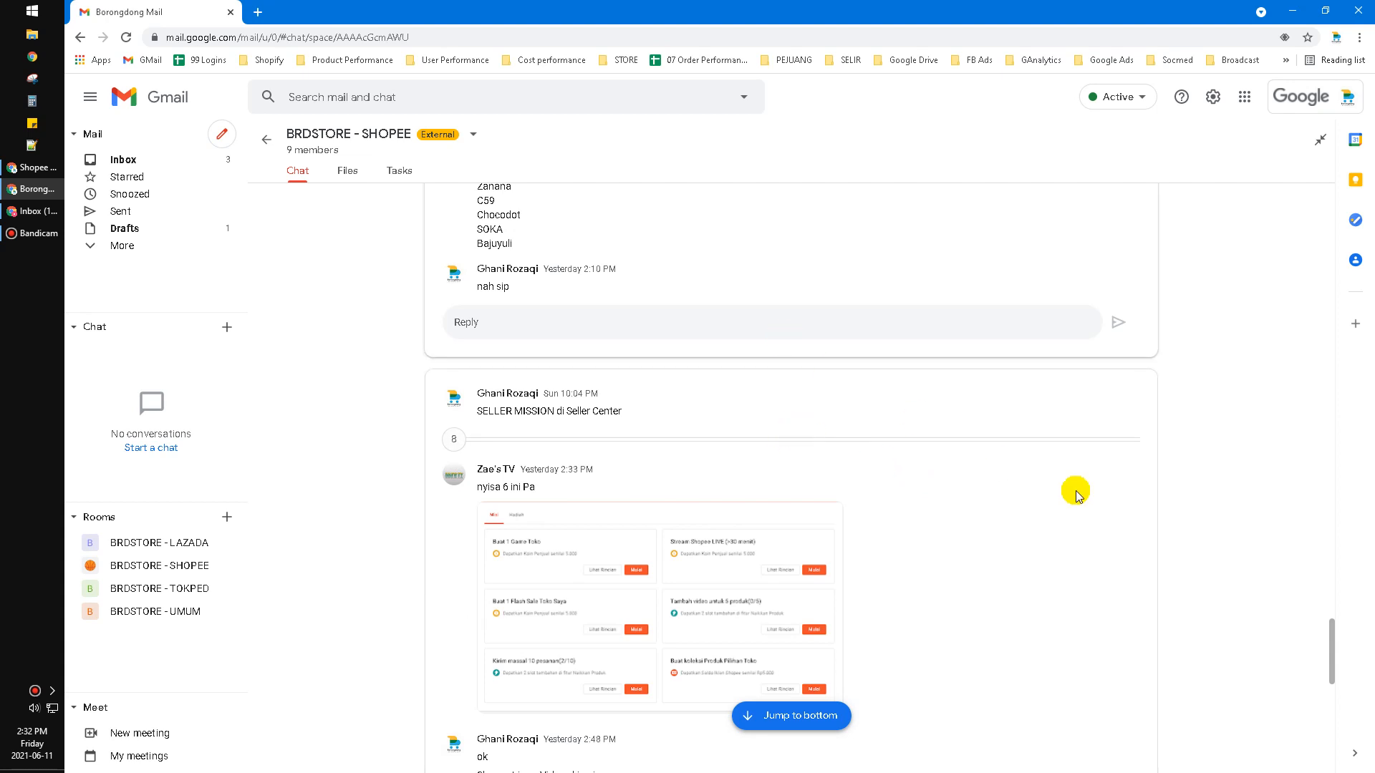
pyautogui.scroll(-3)
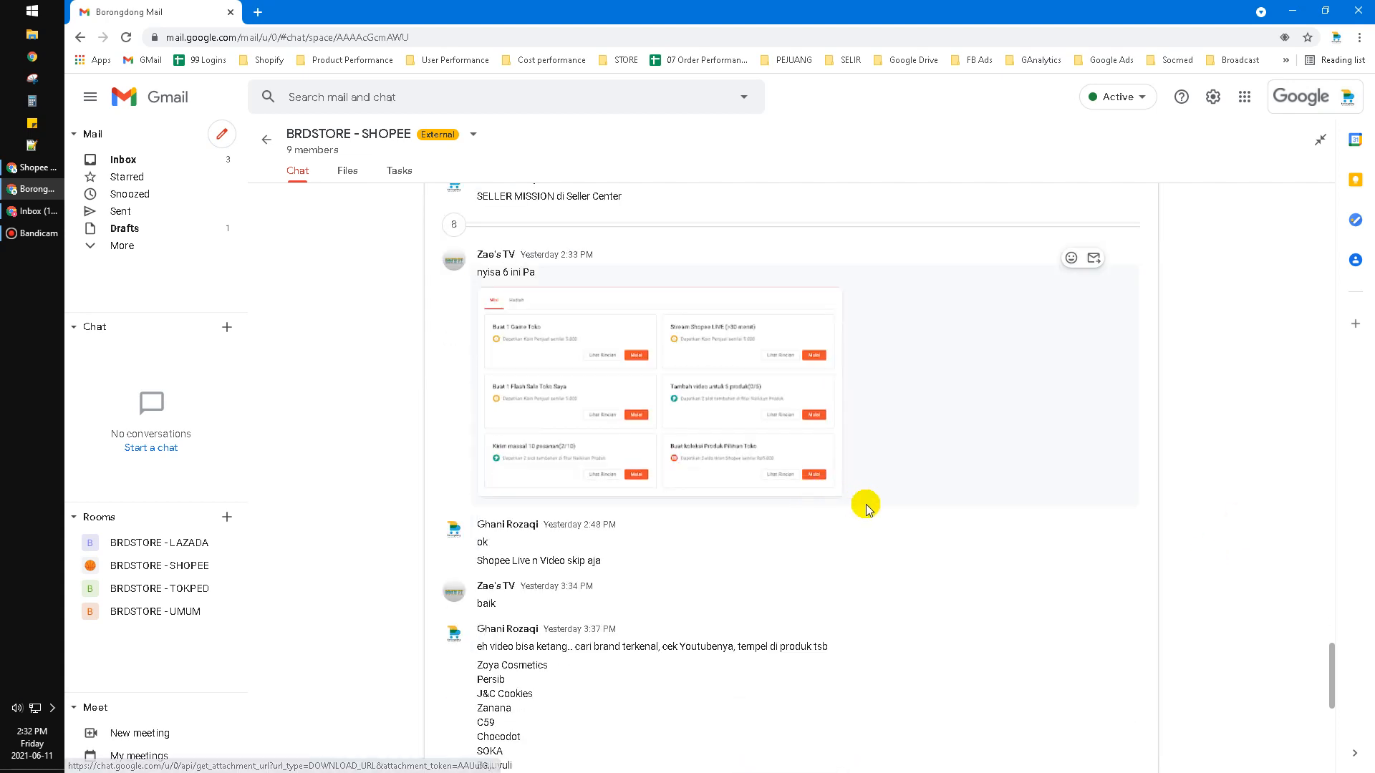
pyautogui.moveTo(853, 410)
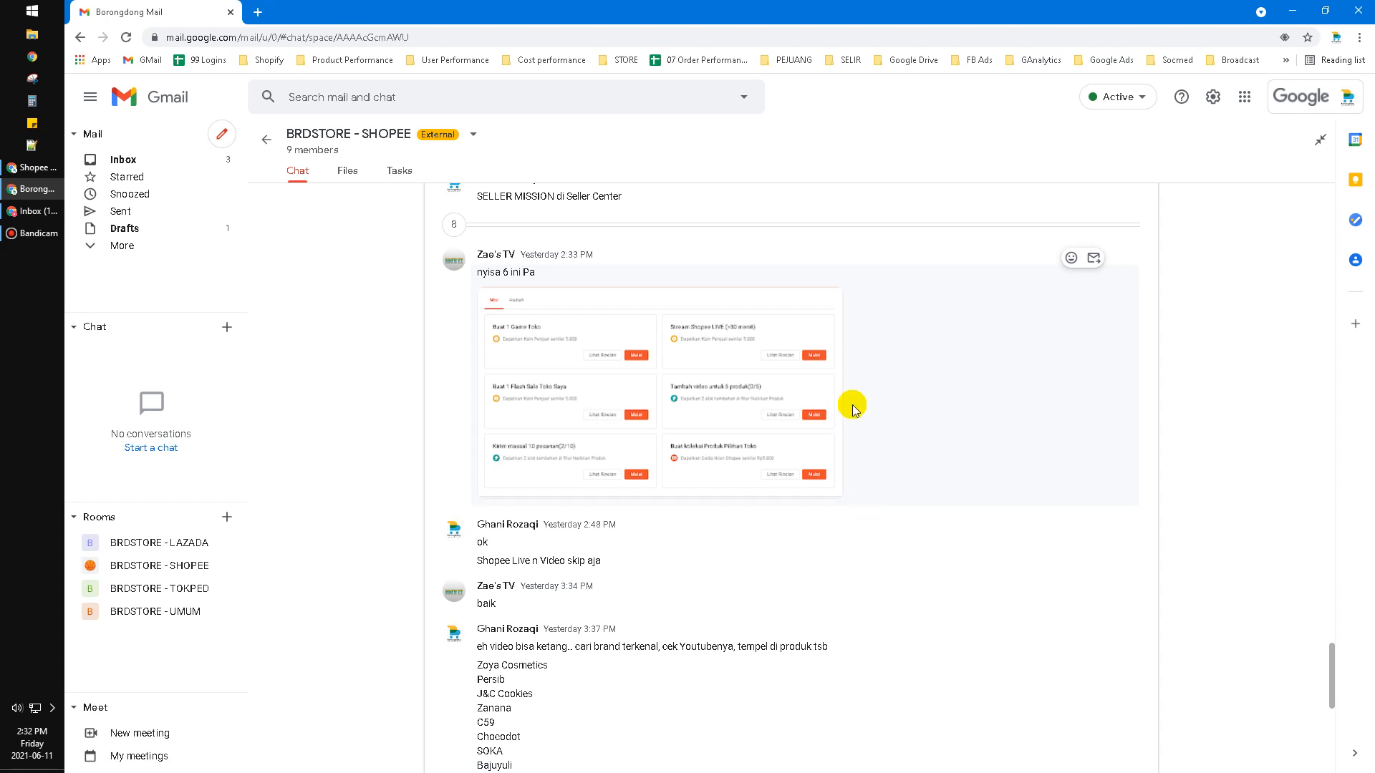
pyautogui.scroll(-3)
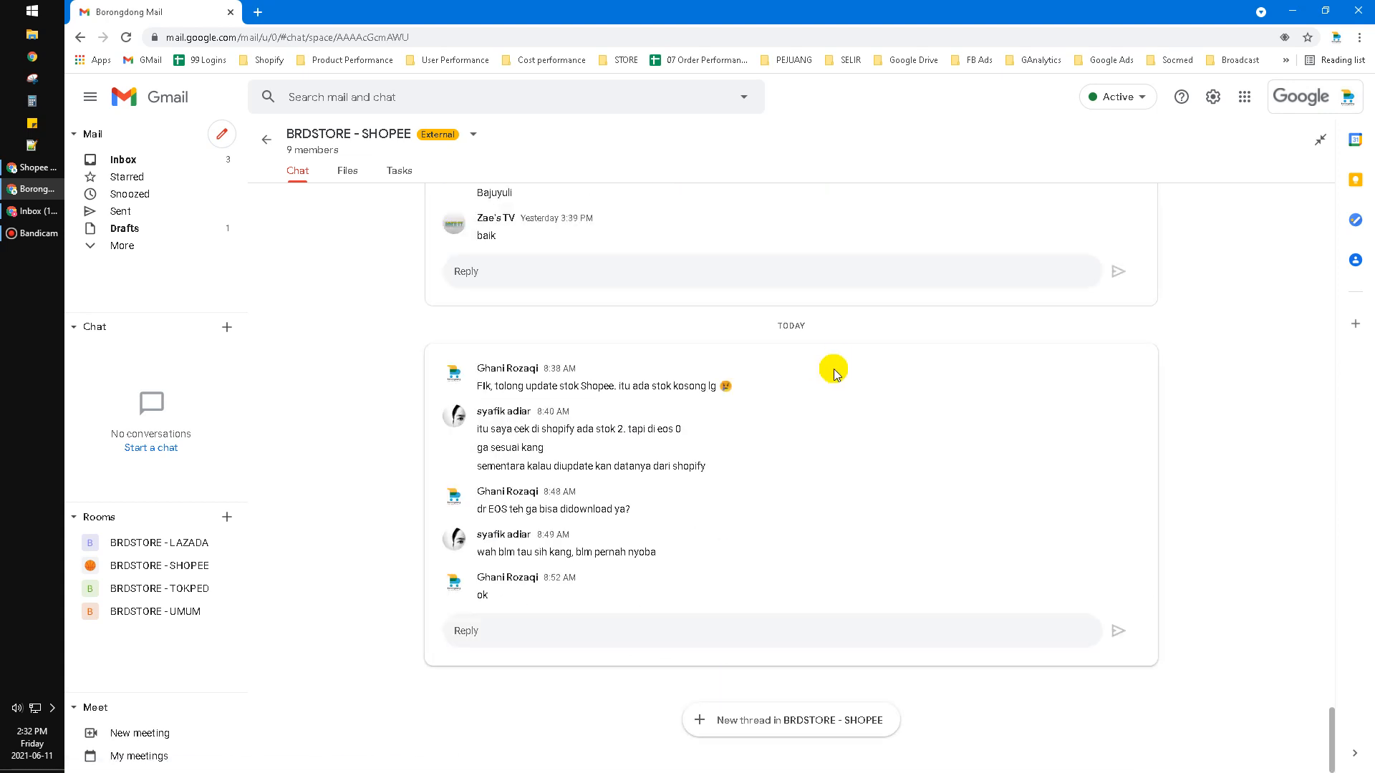
pyautogui.moveTo(847, 261)
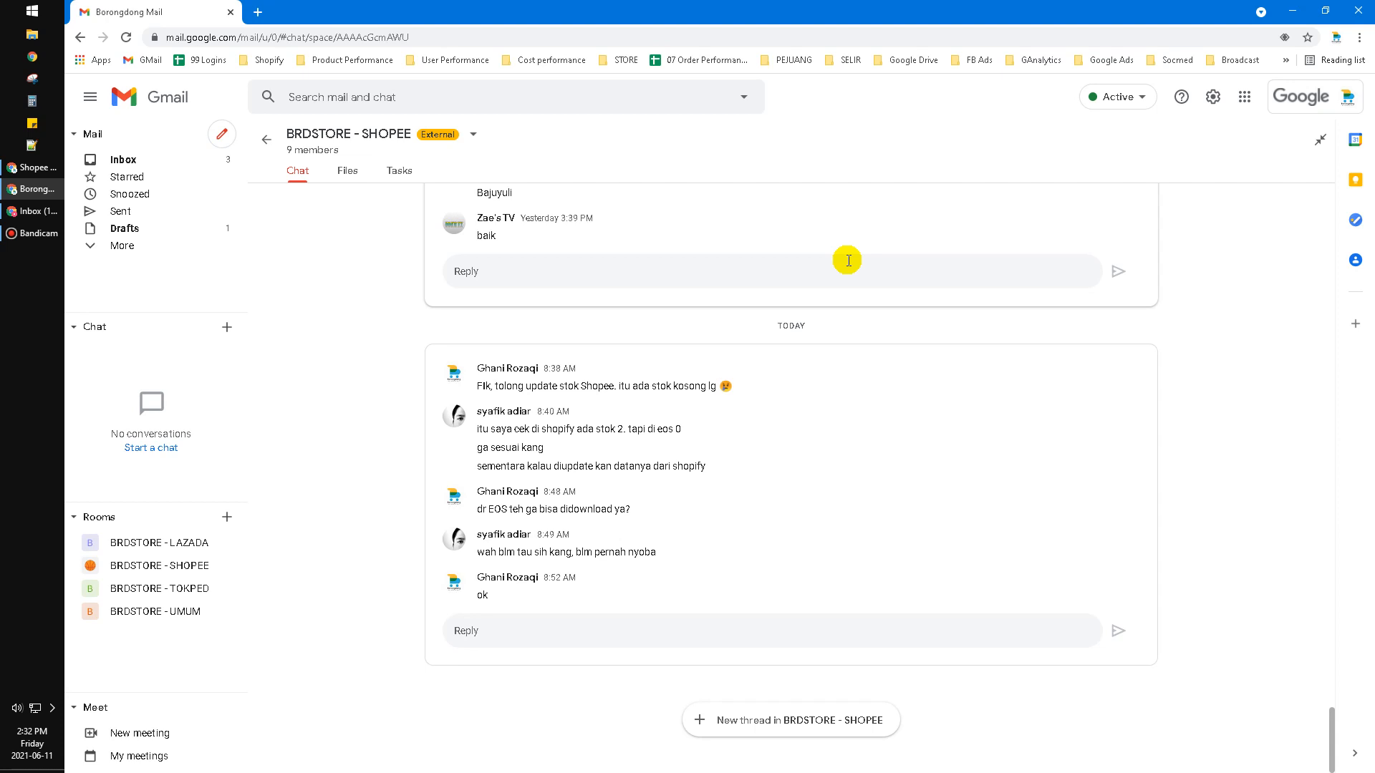
pyautogui.scroll(3)
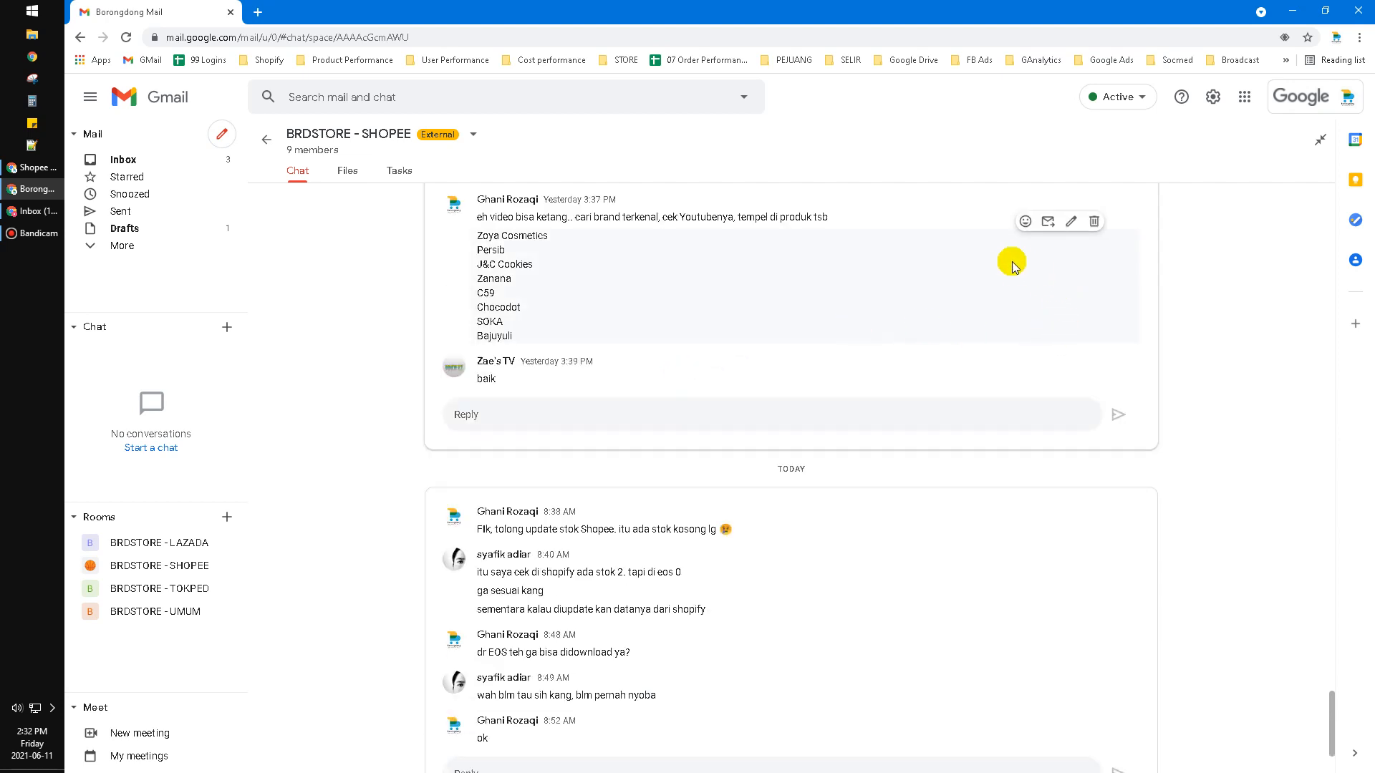
pyautogui.scroll(3)
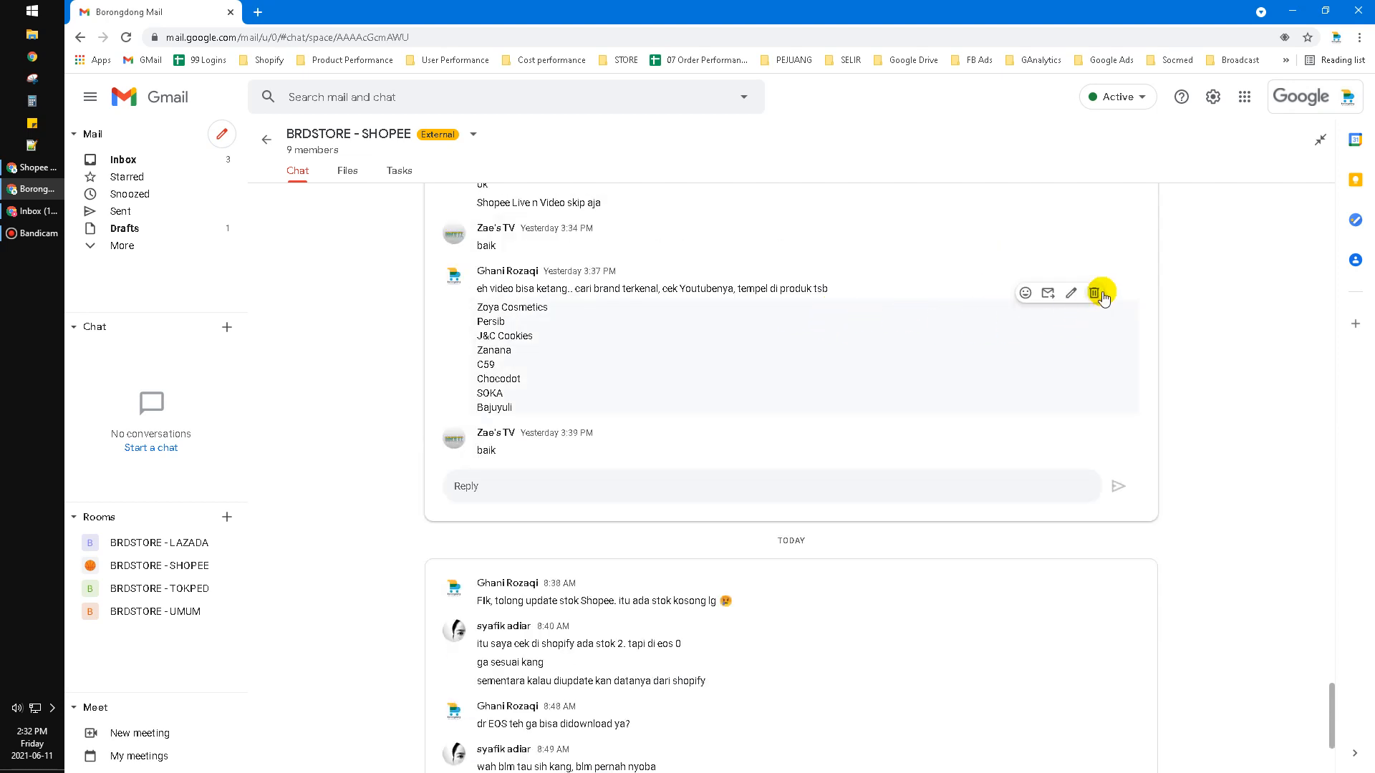
pyautogui.moveTo(1095, 293)
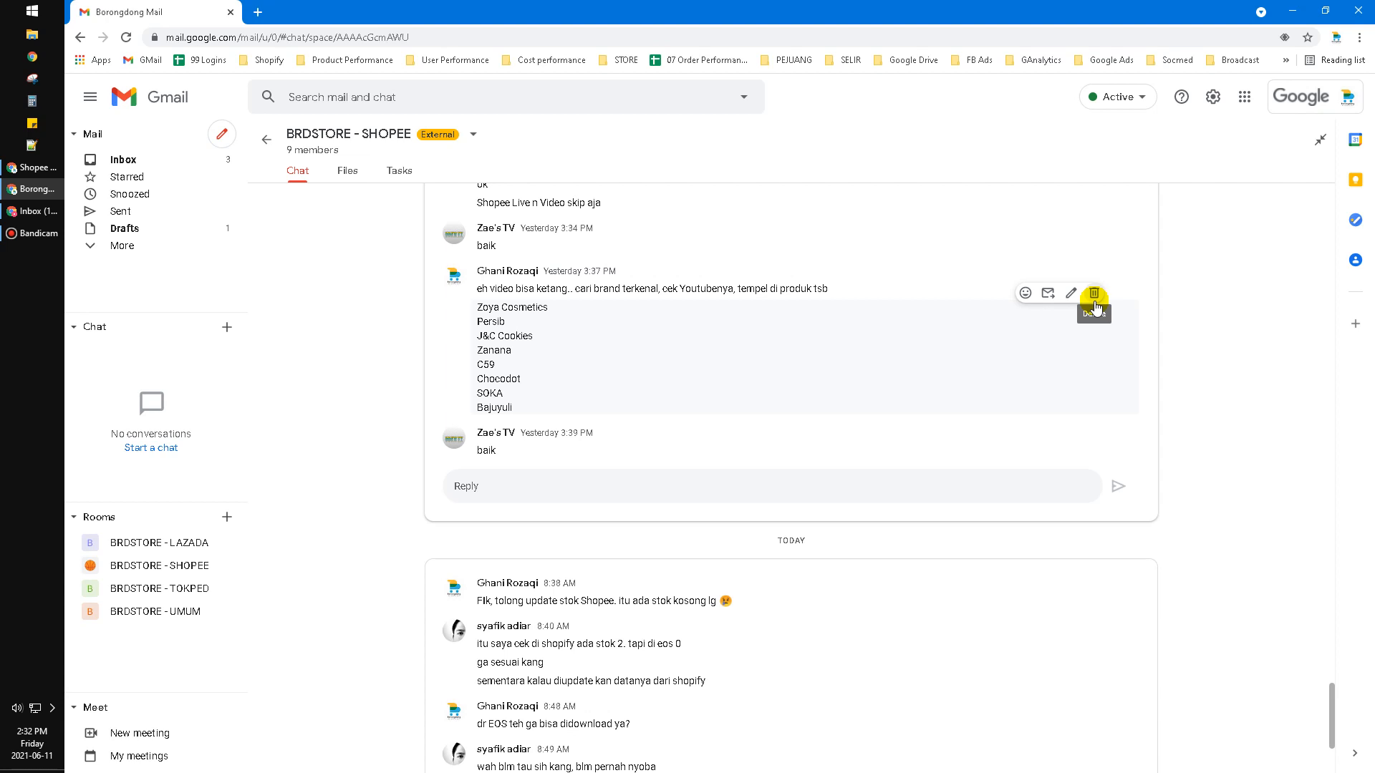
pyautogui.moveTo(913, 343)
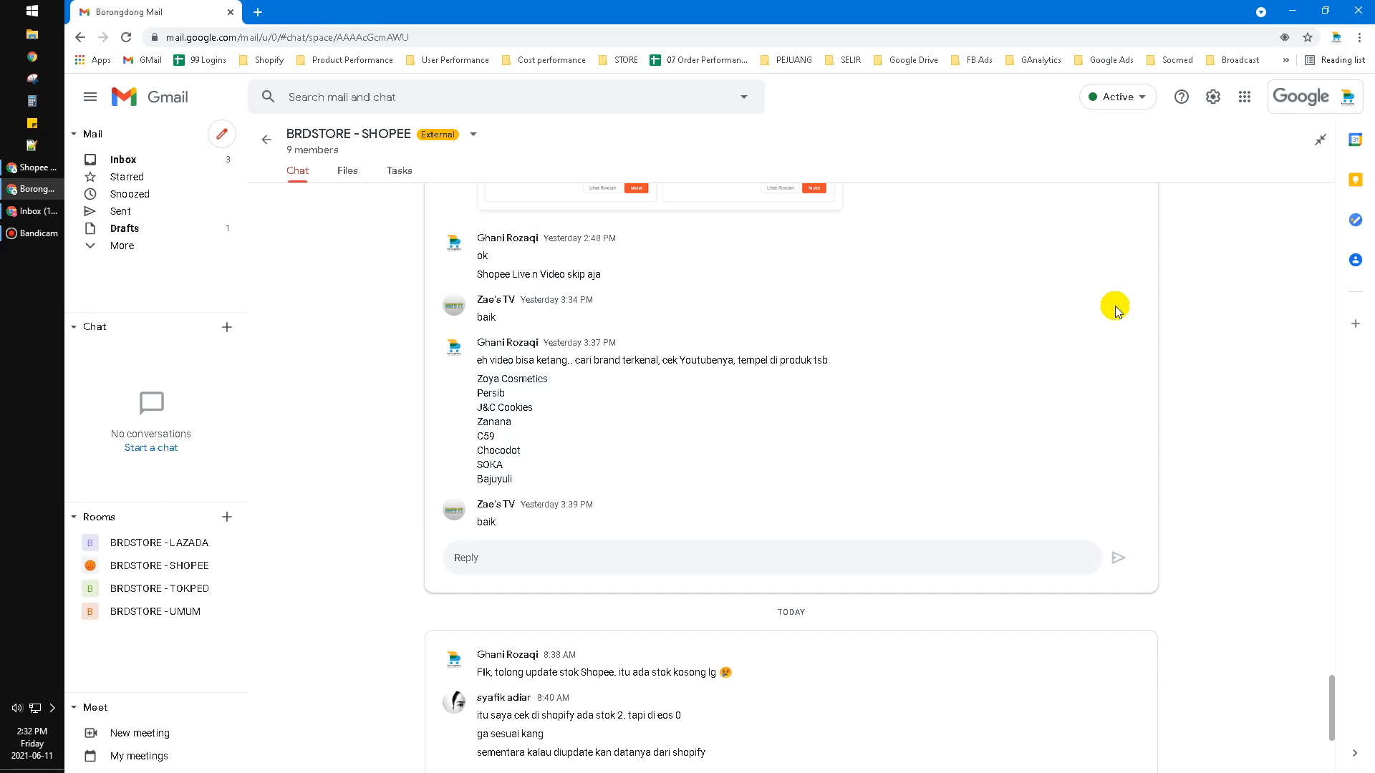
pyautogui.moveTo(1059, 308)
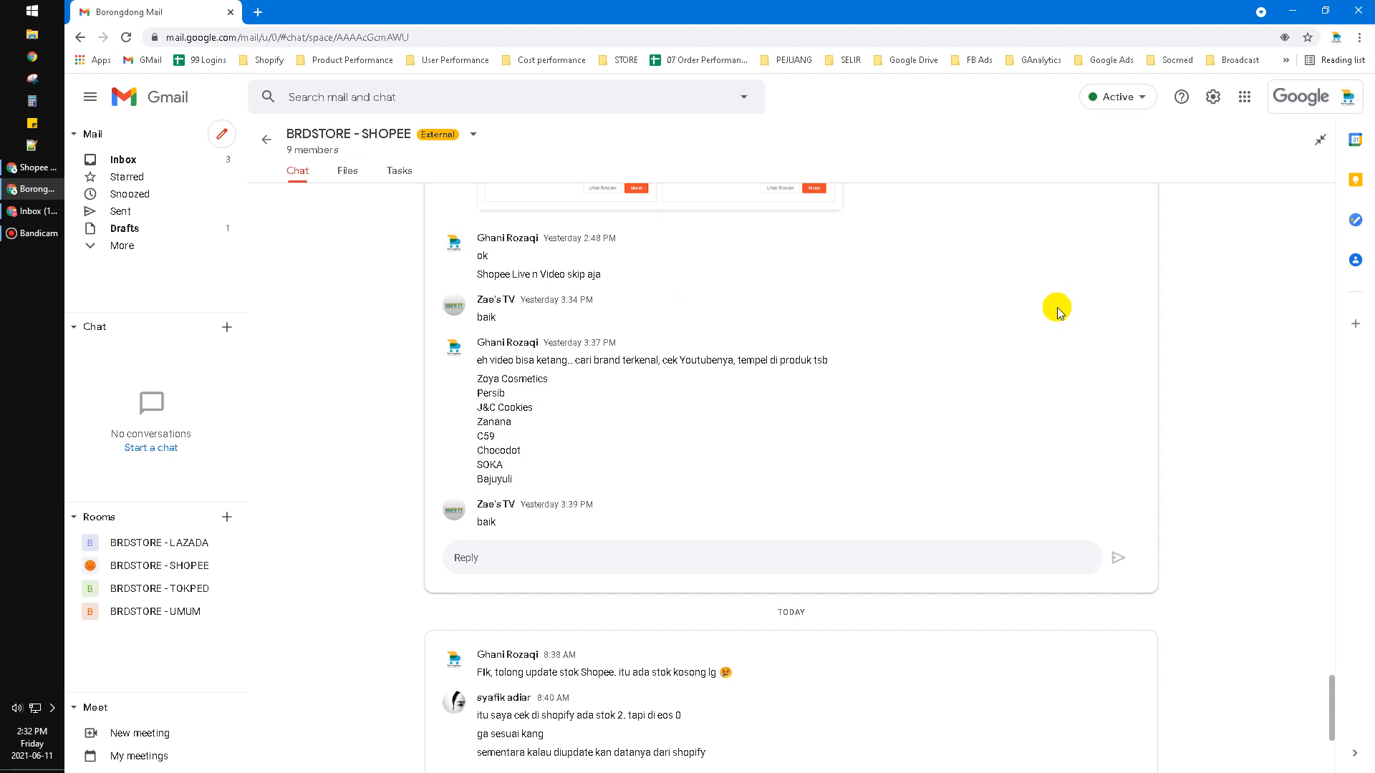
pyautogui.moveTo(932, 316)
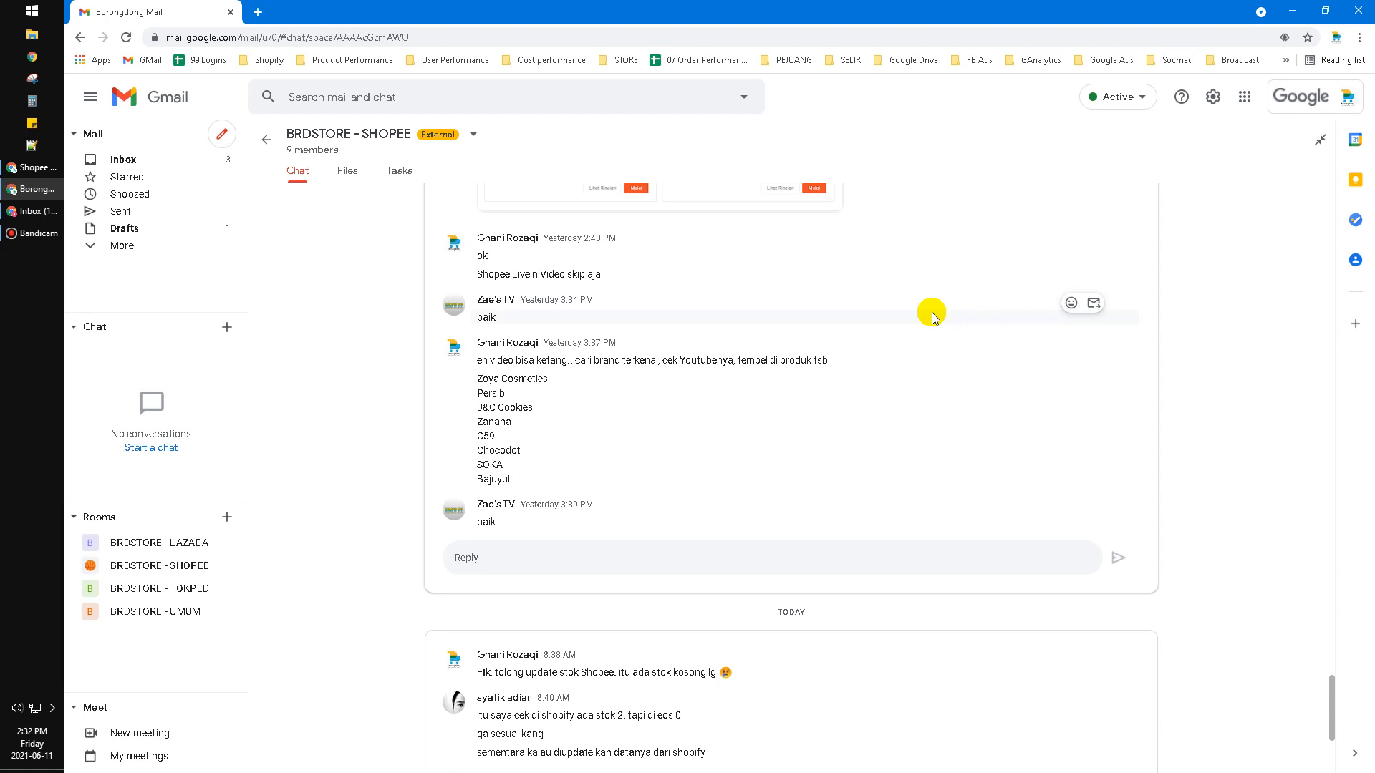
pyautogui.moveTo(725, 414)
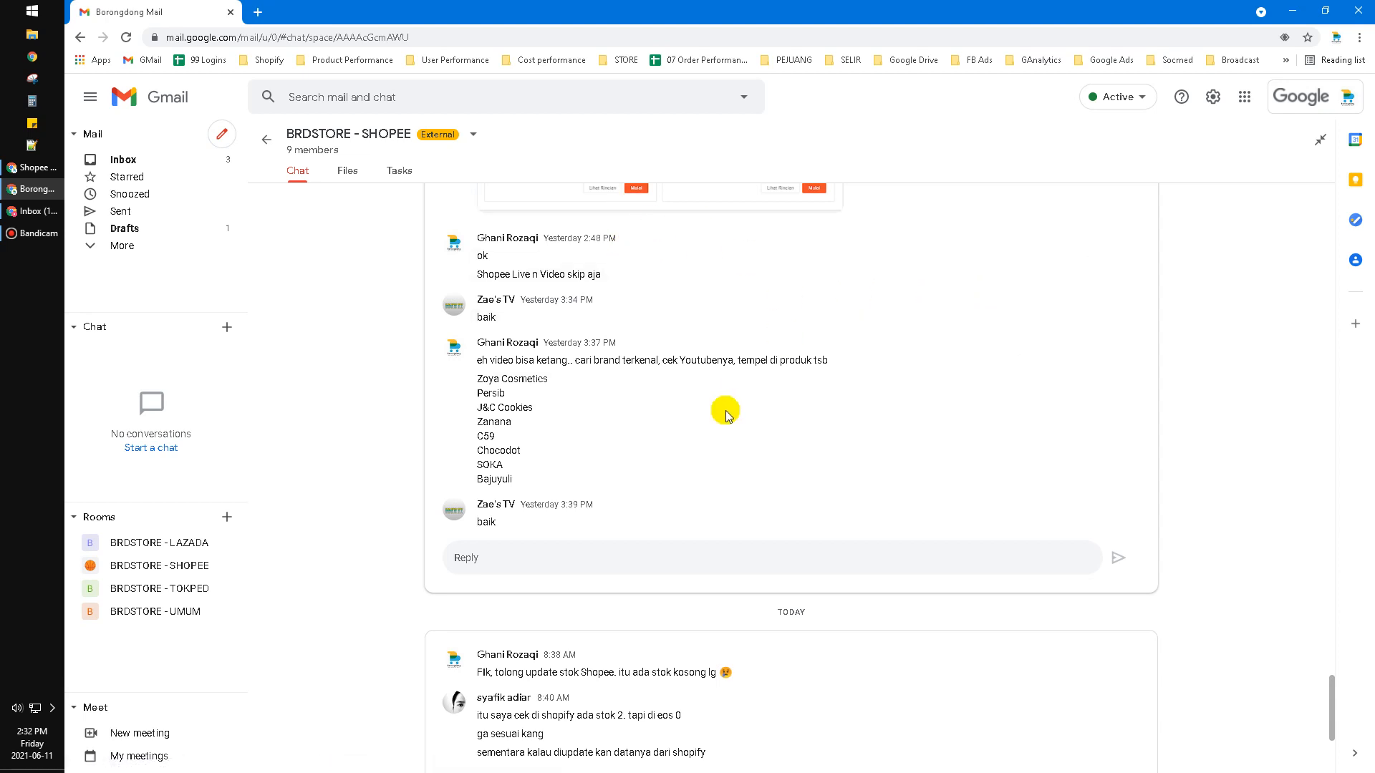
pyautogui.moveTo(719, 414)
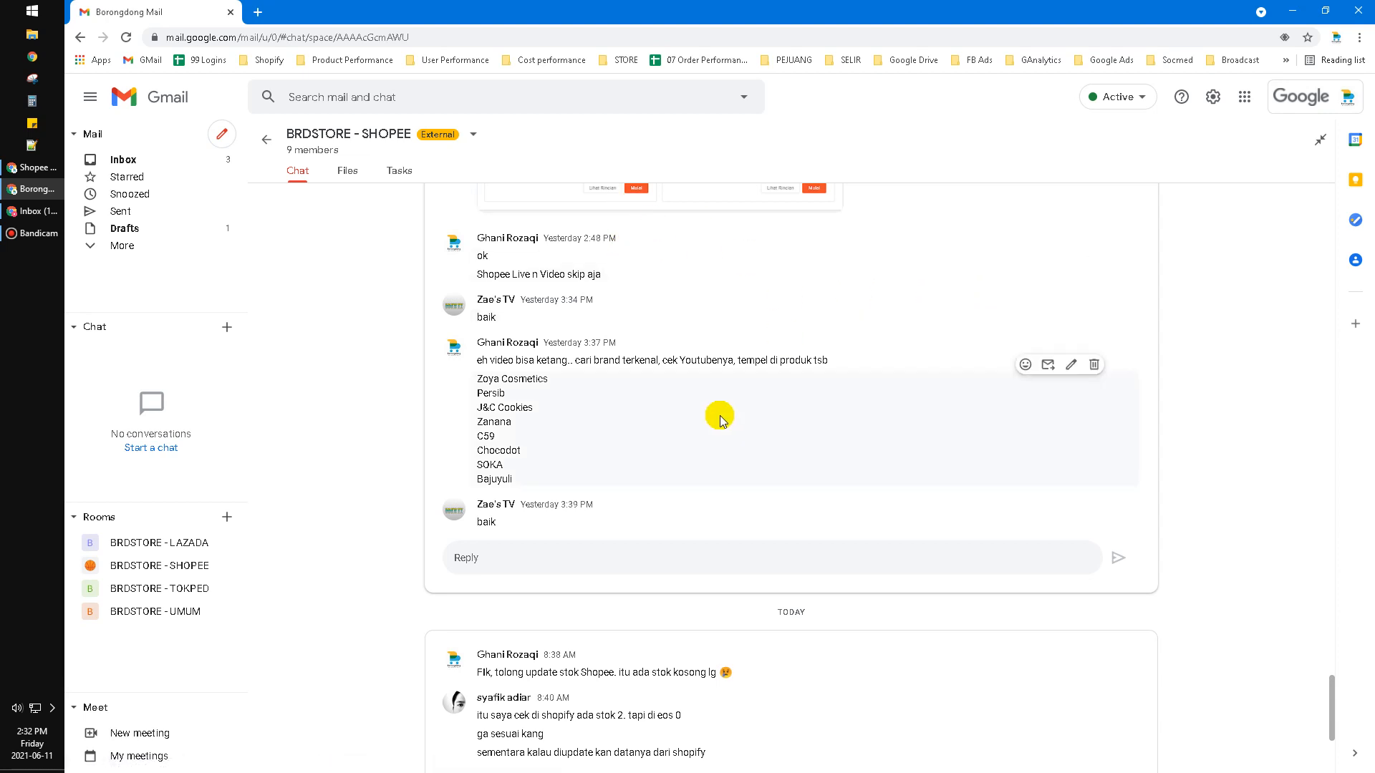
pyautogui.moveTo(590, 471)
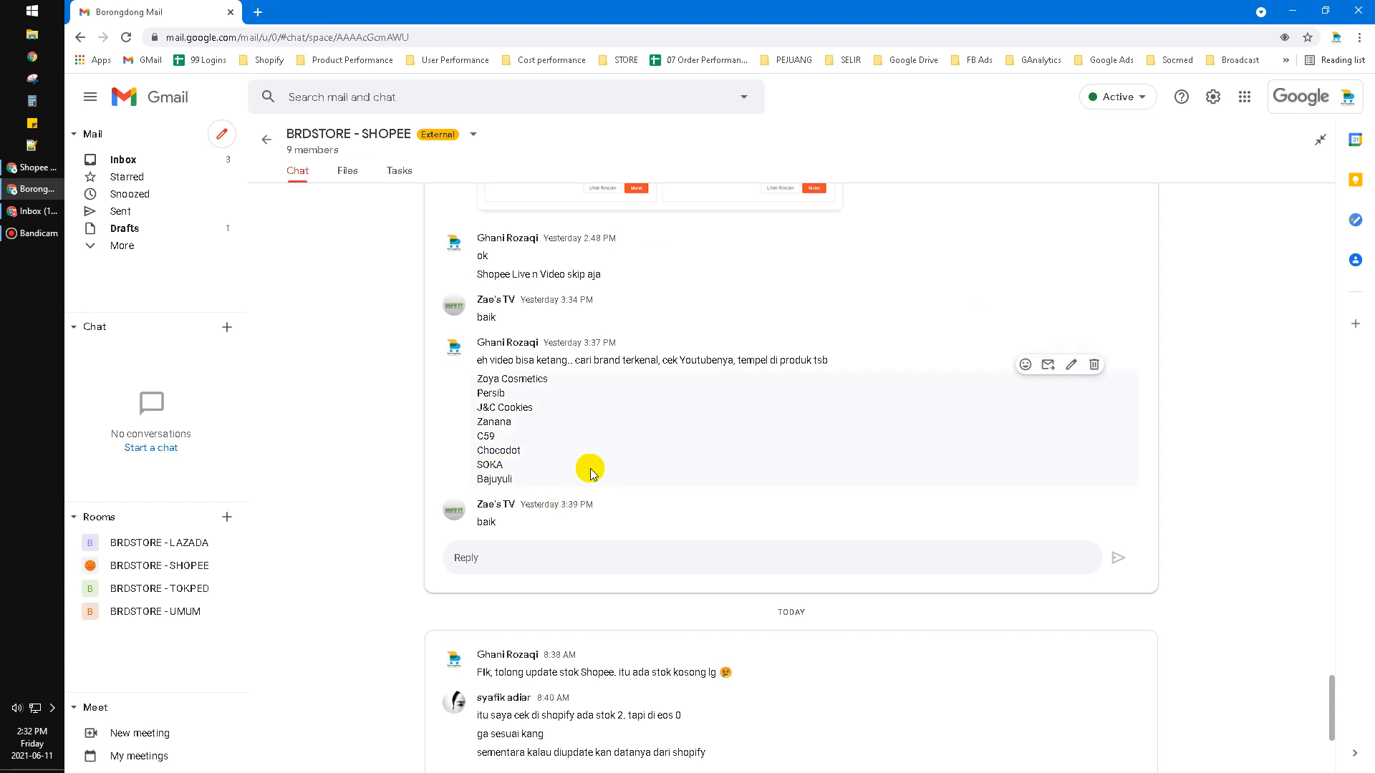
pyautogui.moveTo(559, 437)
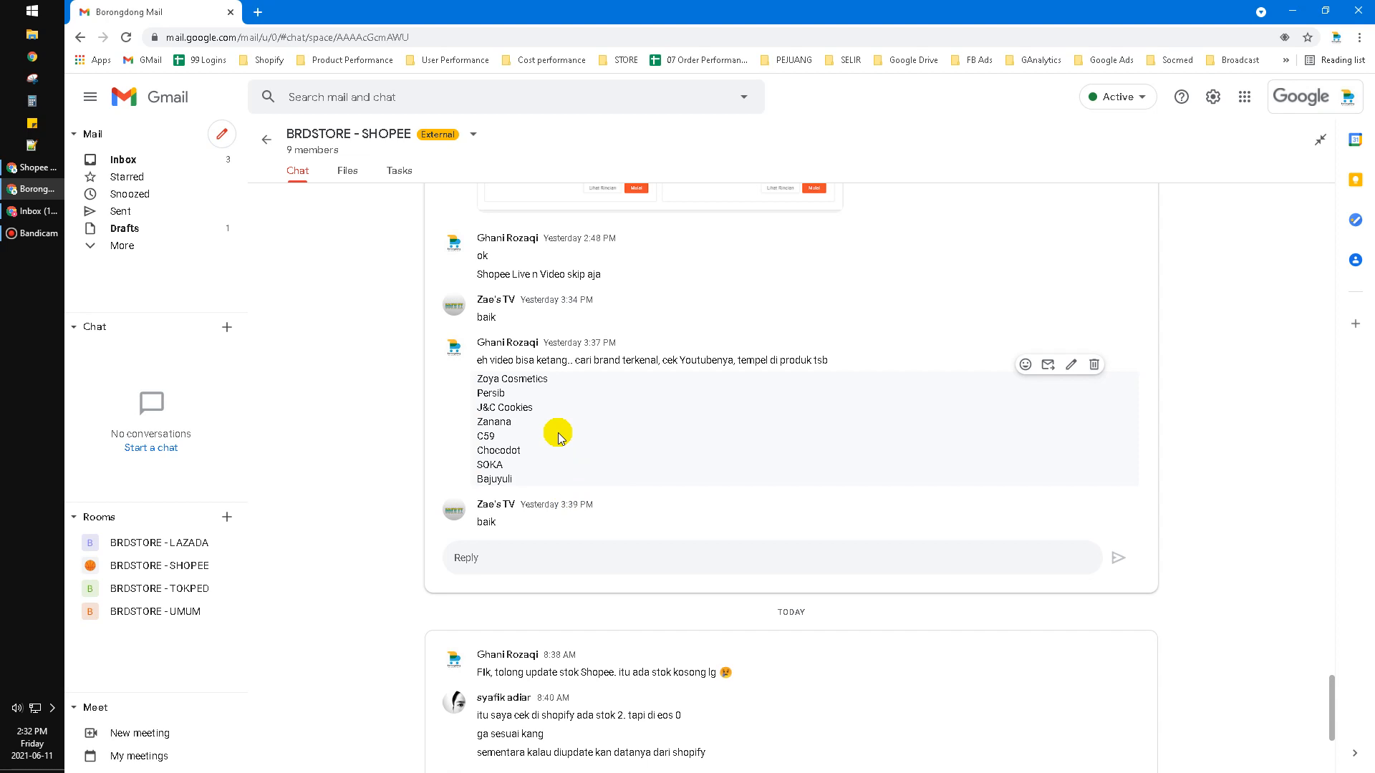
pyautogui.moveTo(578, 375)
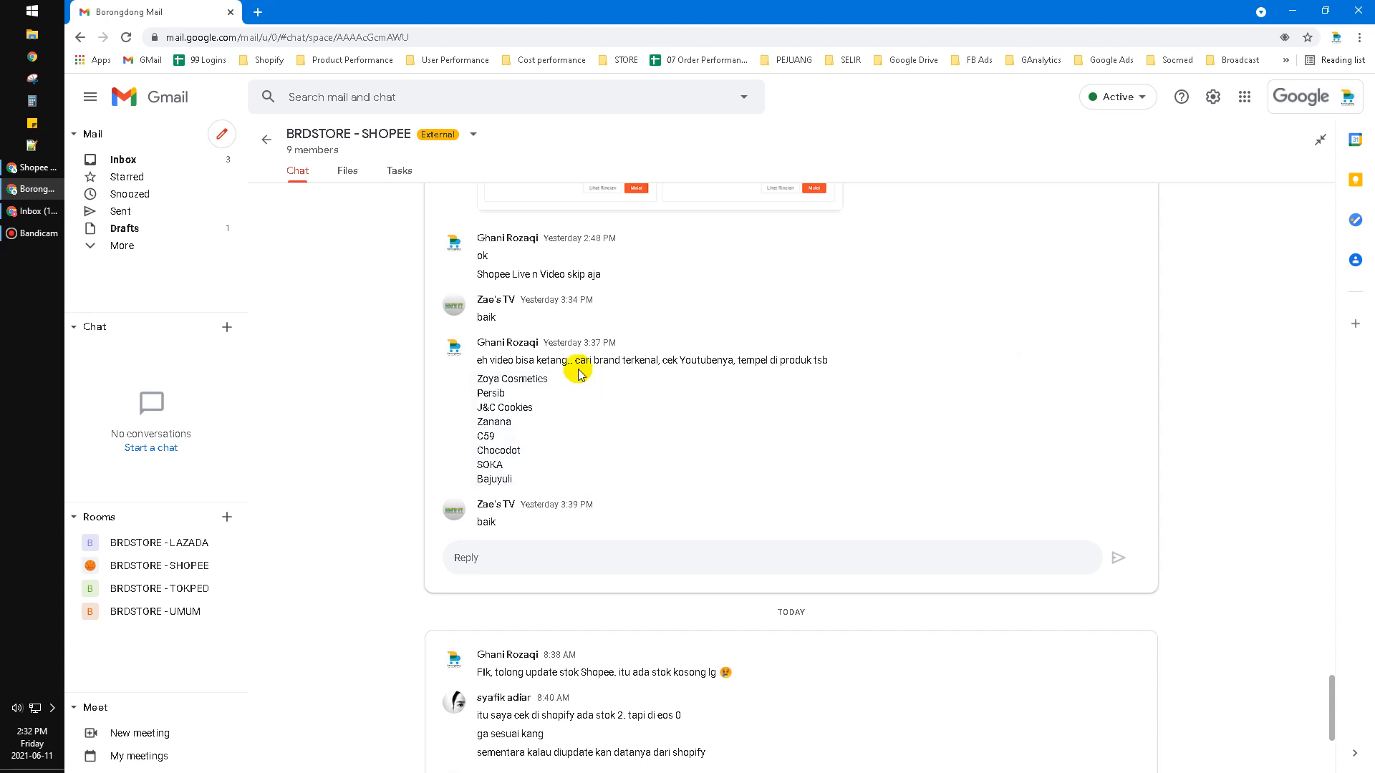
pyautogui.moveTo(316, 617)
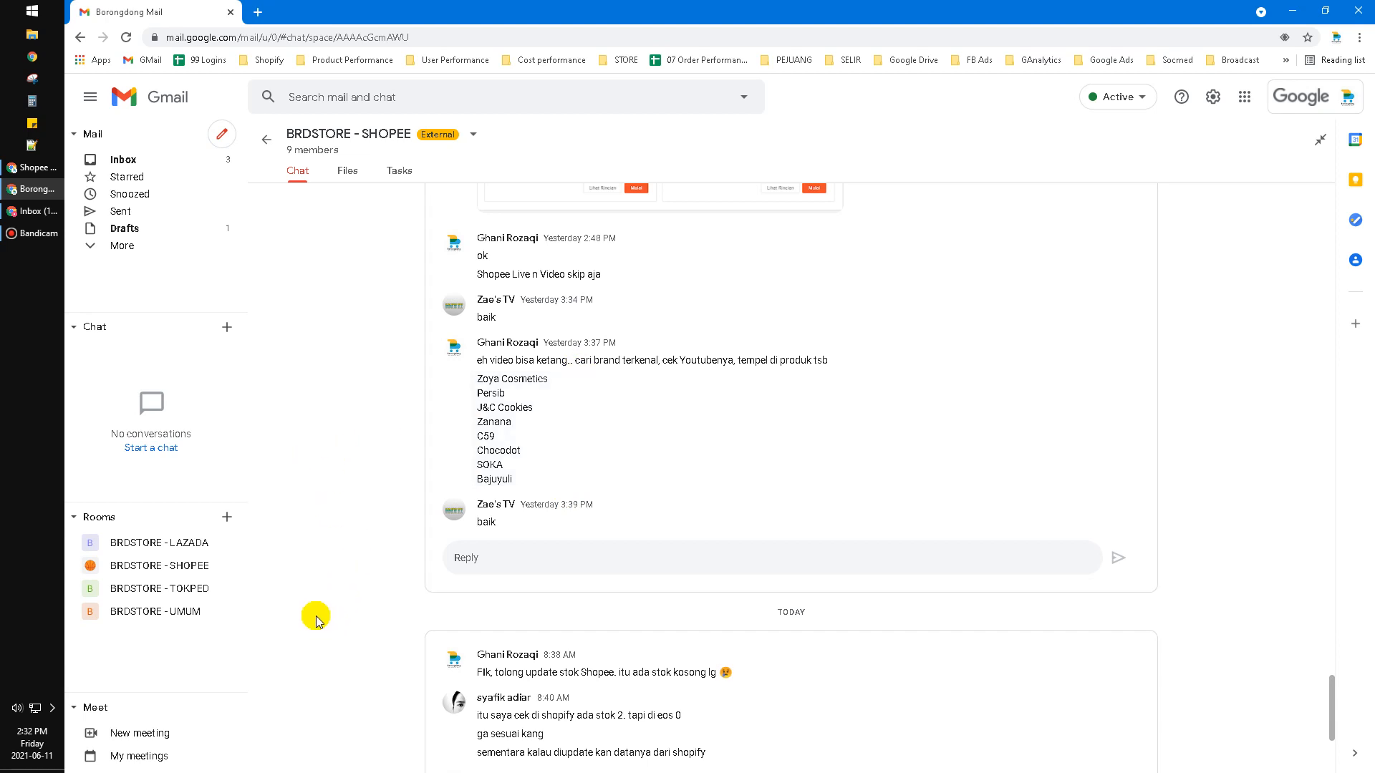
pyautogui.moveTo(9, 130)
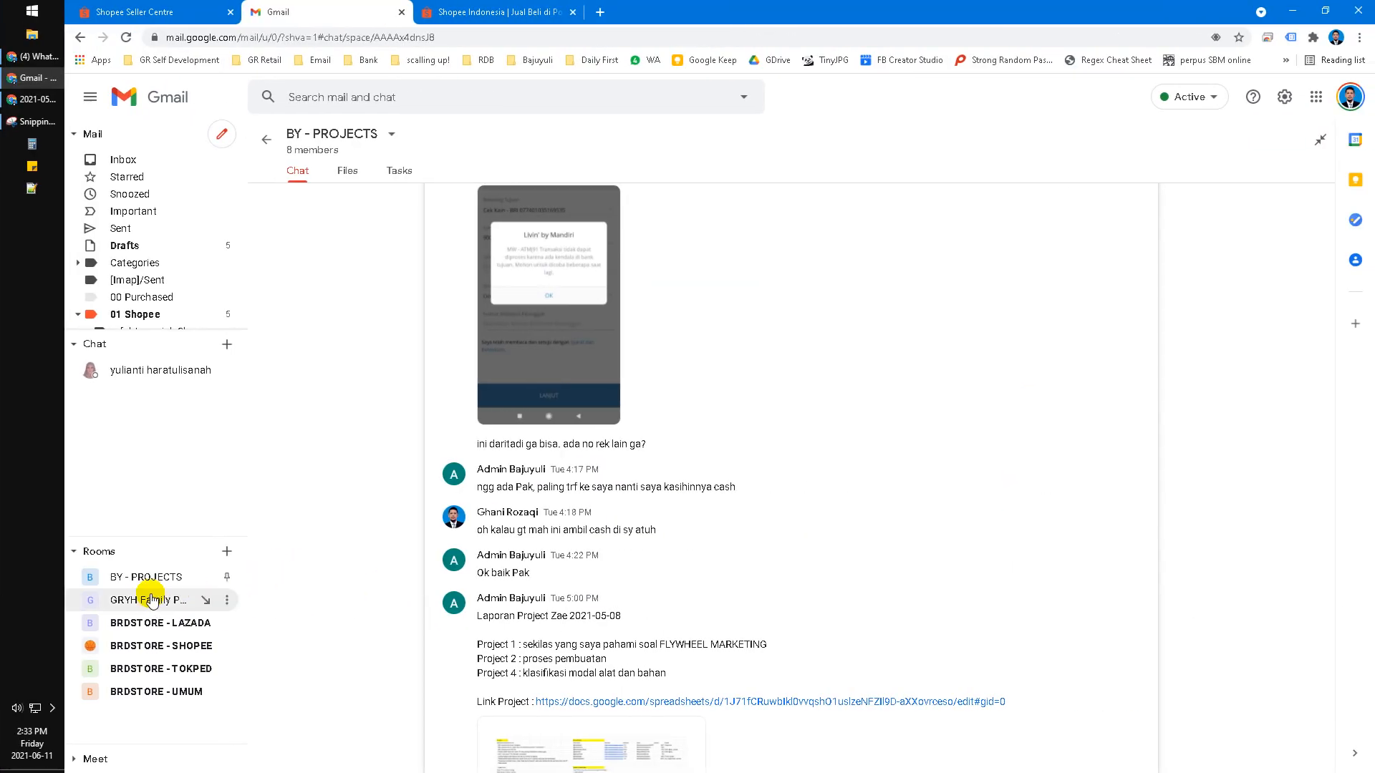
pyautogui.moveTo(766, 489)
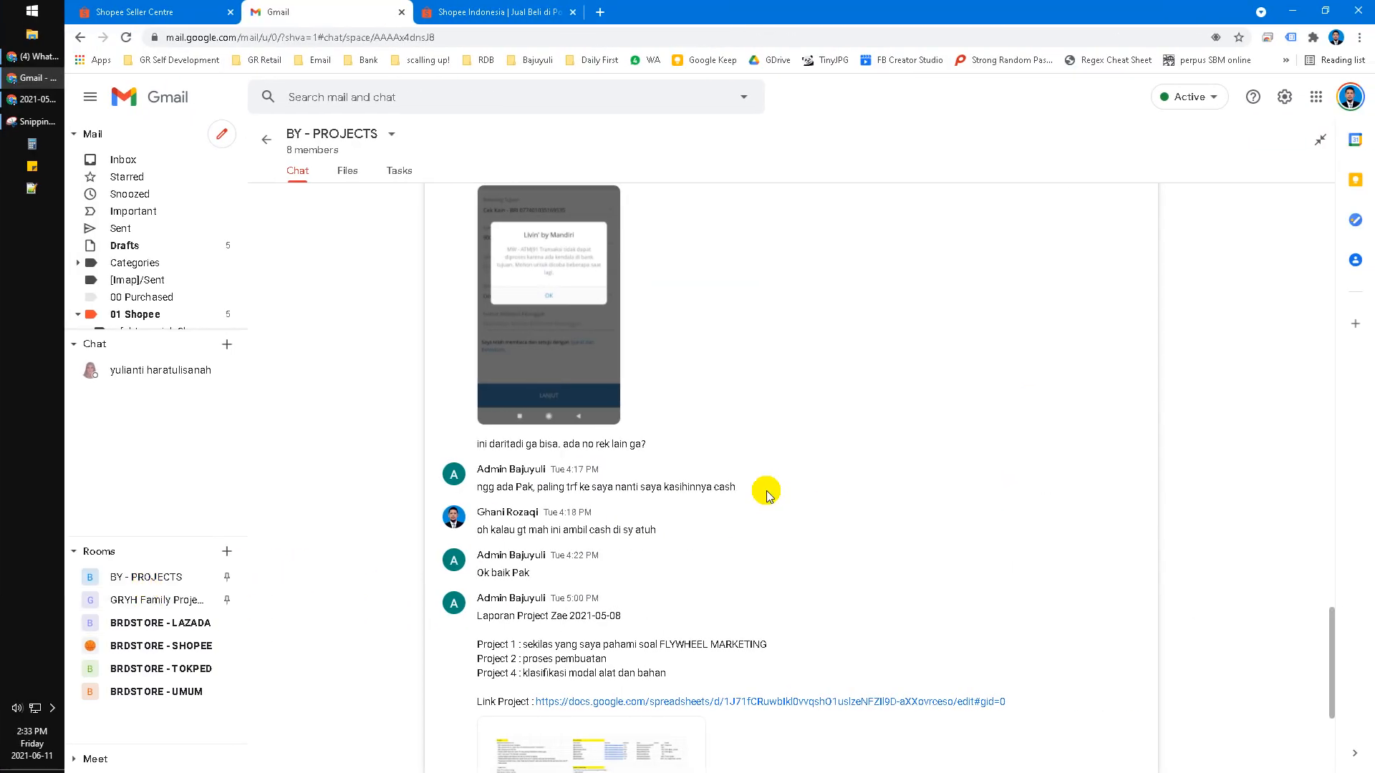
pyautogui.scroll(3)
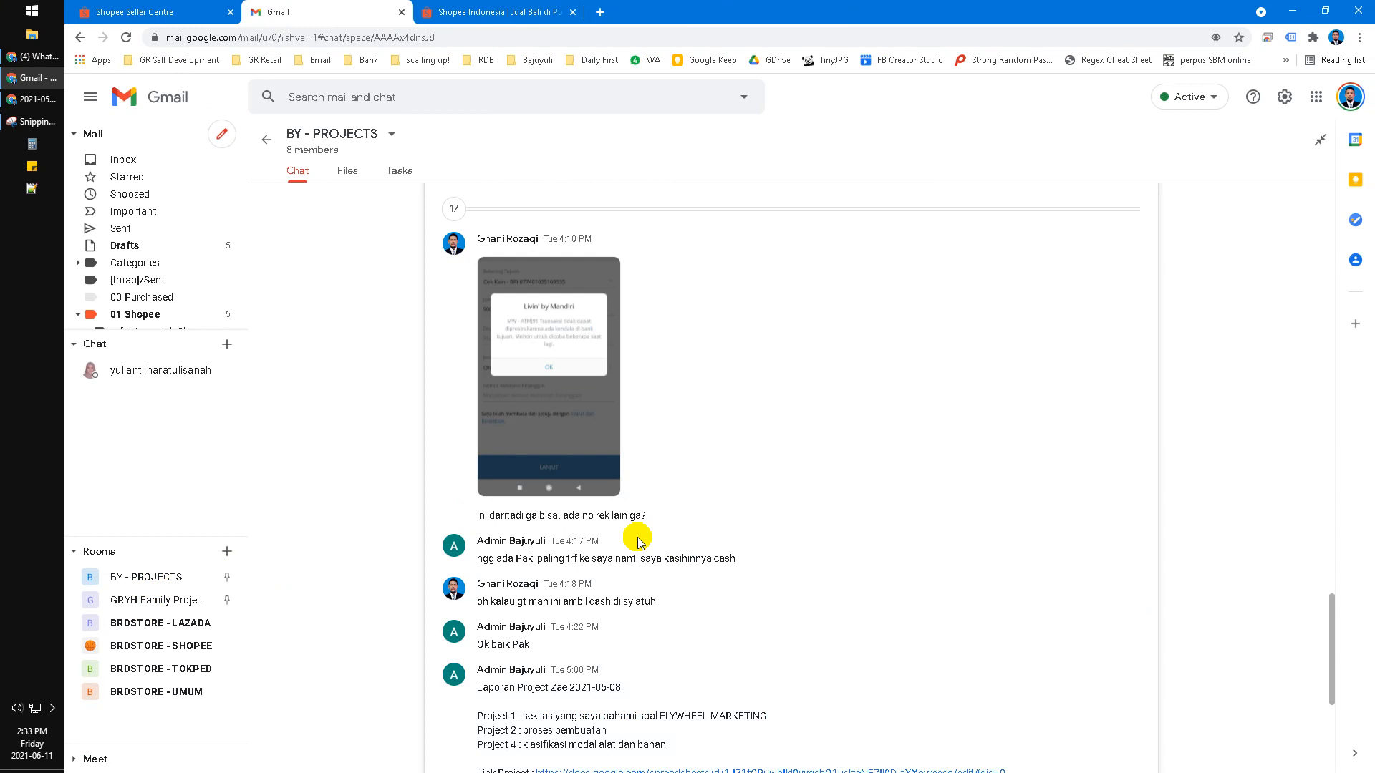
pyautogui.moveTo(478, 585)
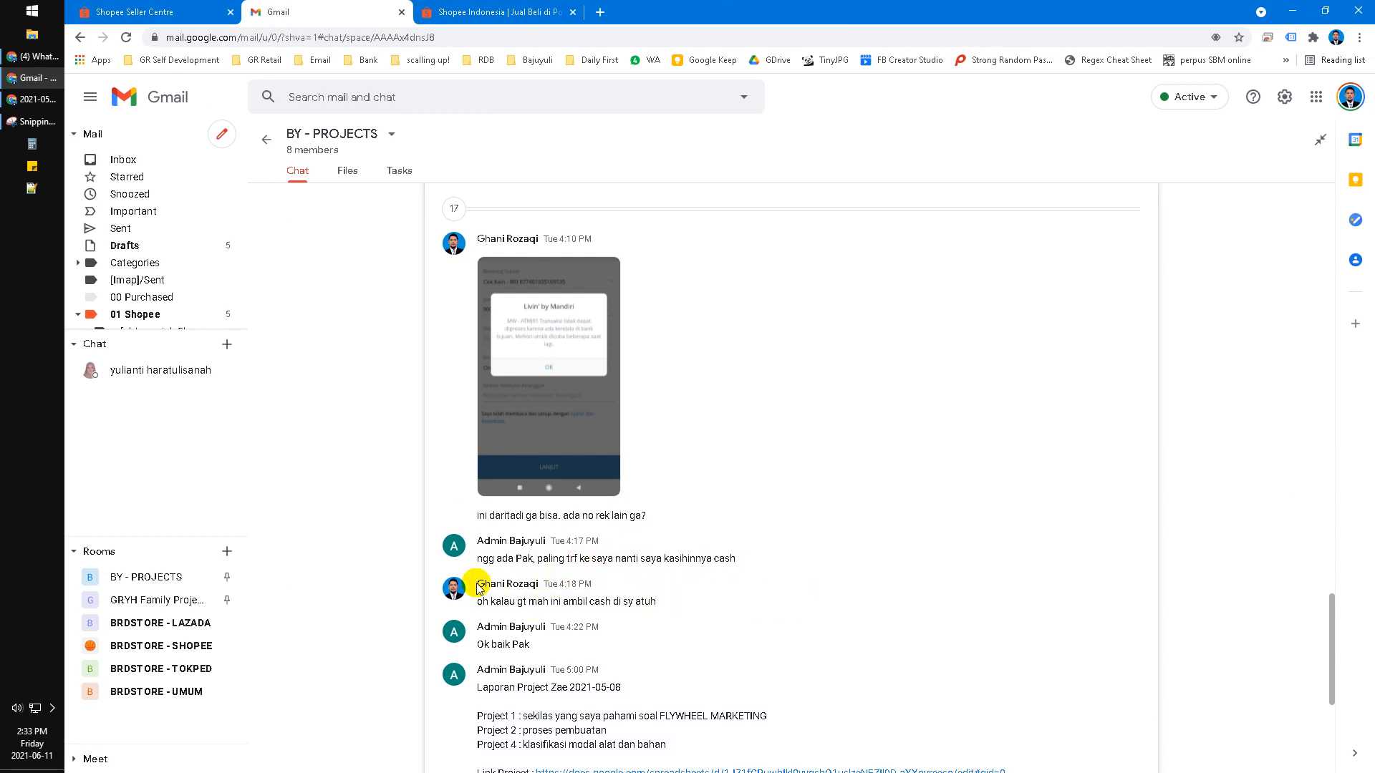
pyautogui.moveTo(1054, 606)
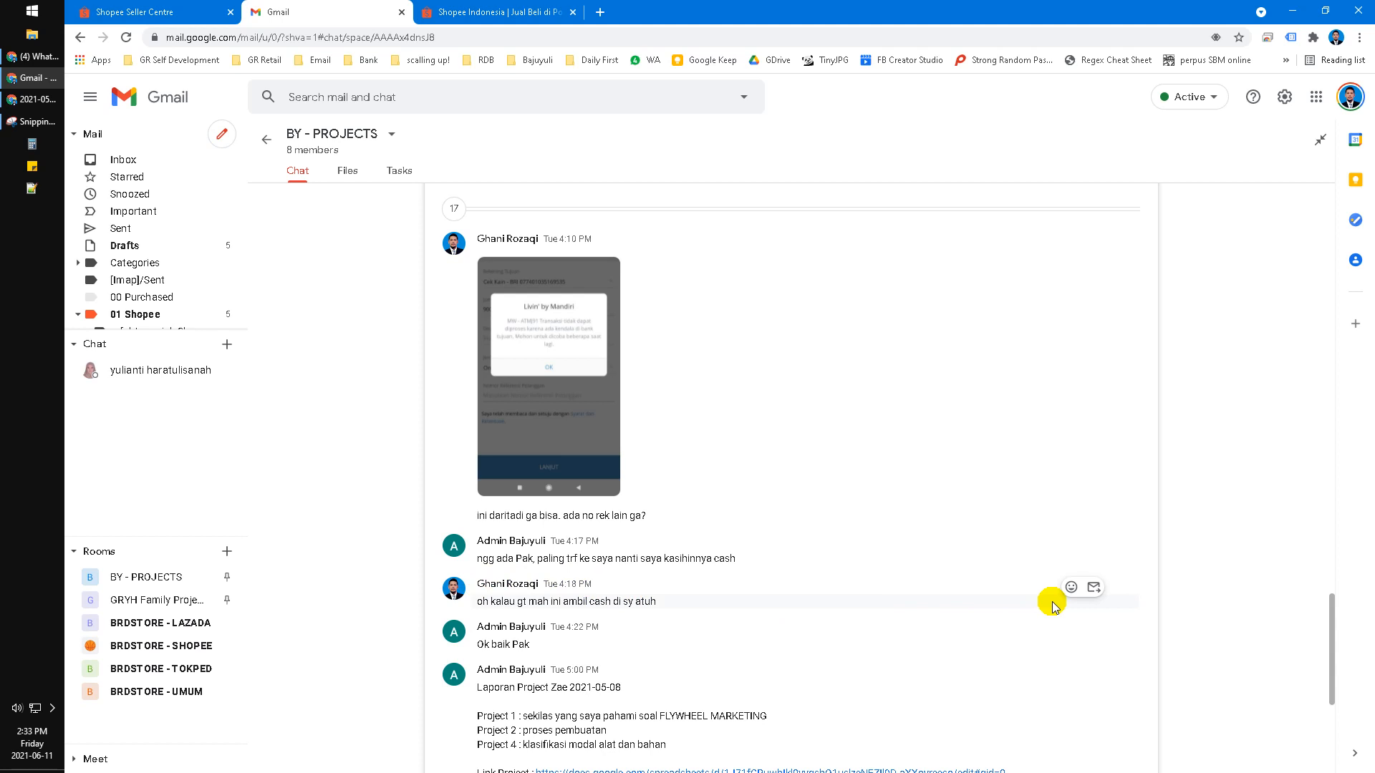
pyautogui.moveTo(1113, 597)
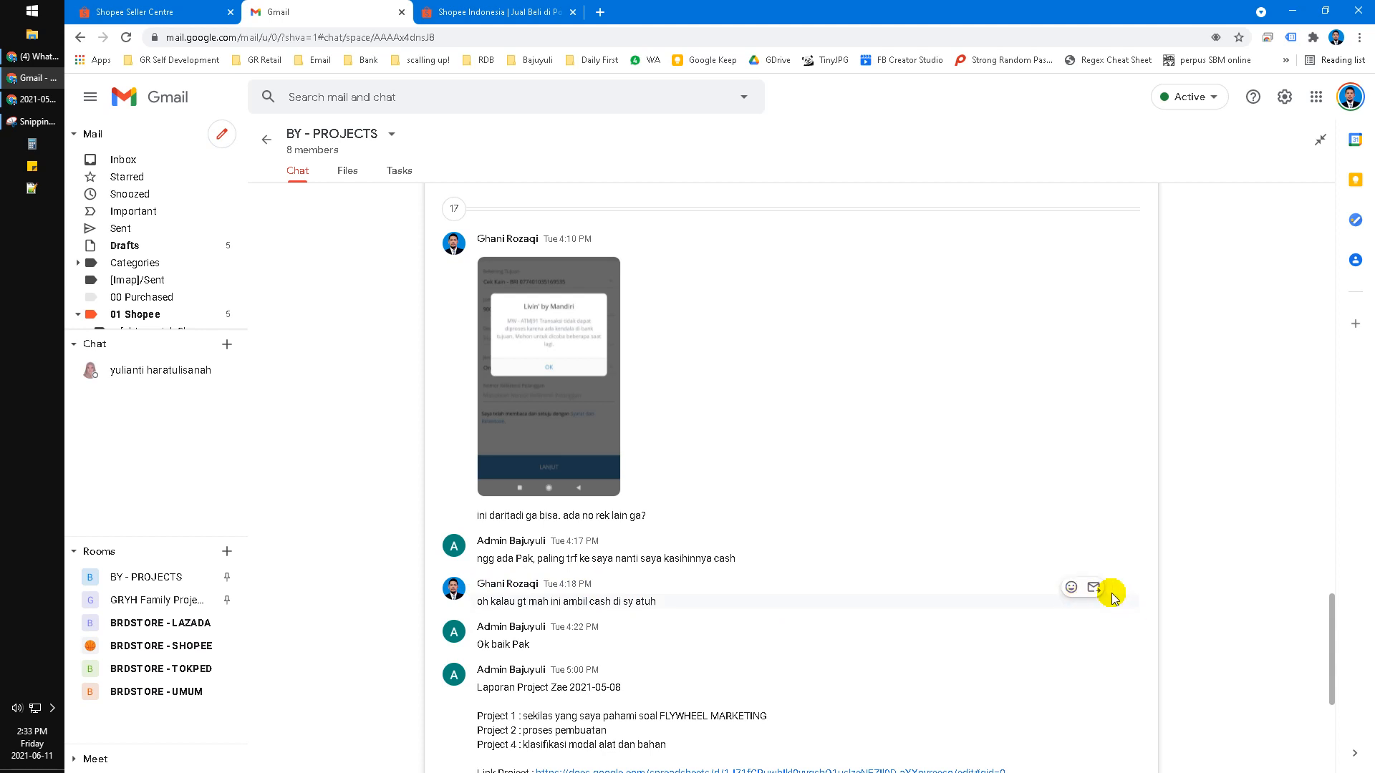
pyautogui.moveTo(1103, 610)
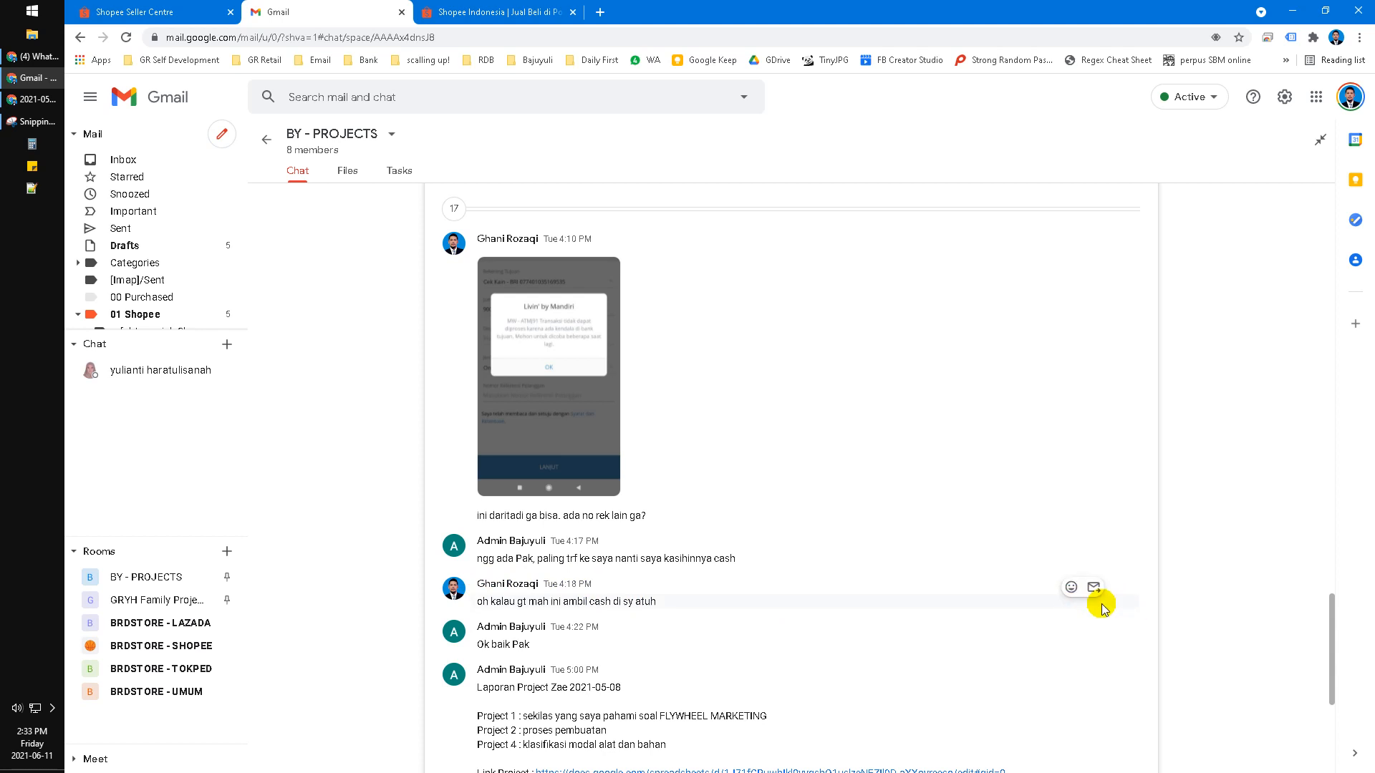
pyautogui.moveTo(991, 607)
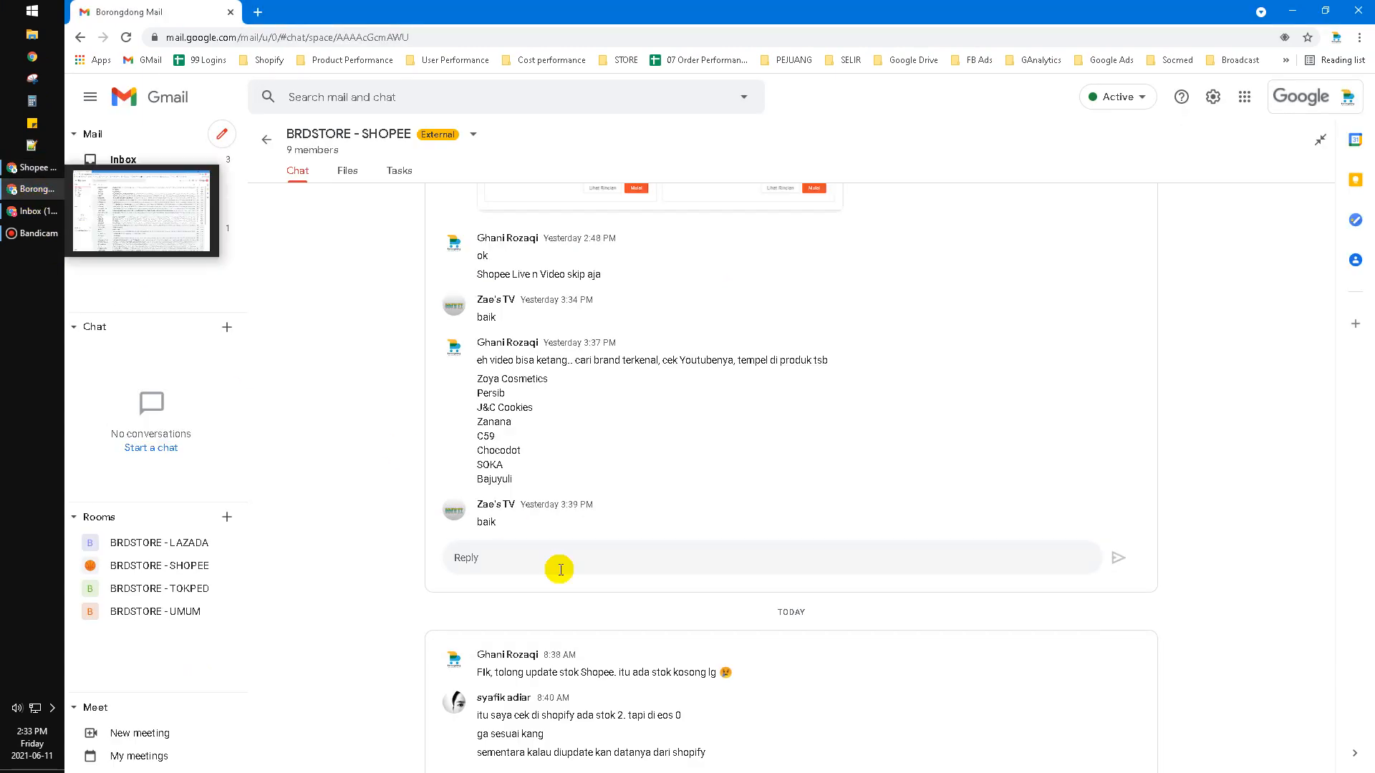
pyautogui.moveTo(805, 416)
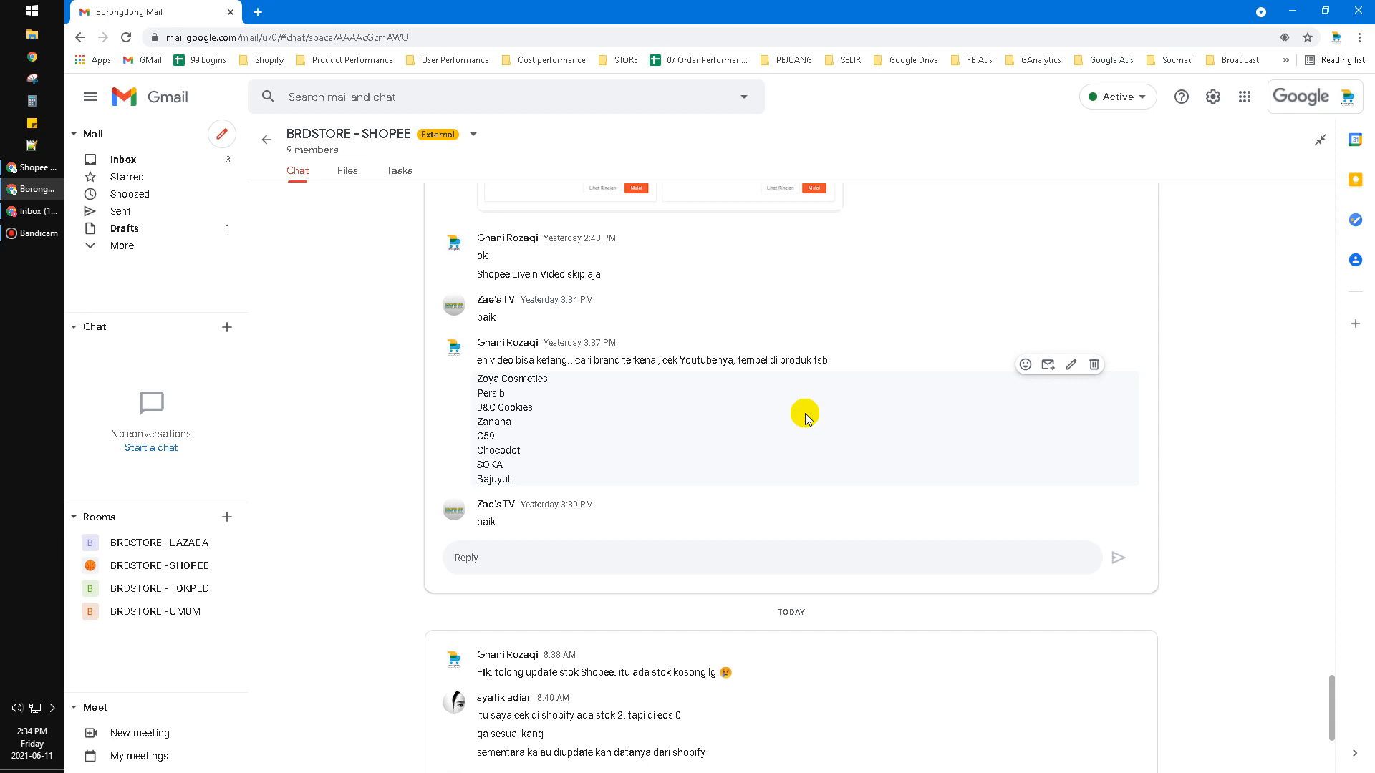
pyautogui.moveTo(804, 414)
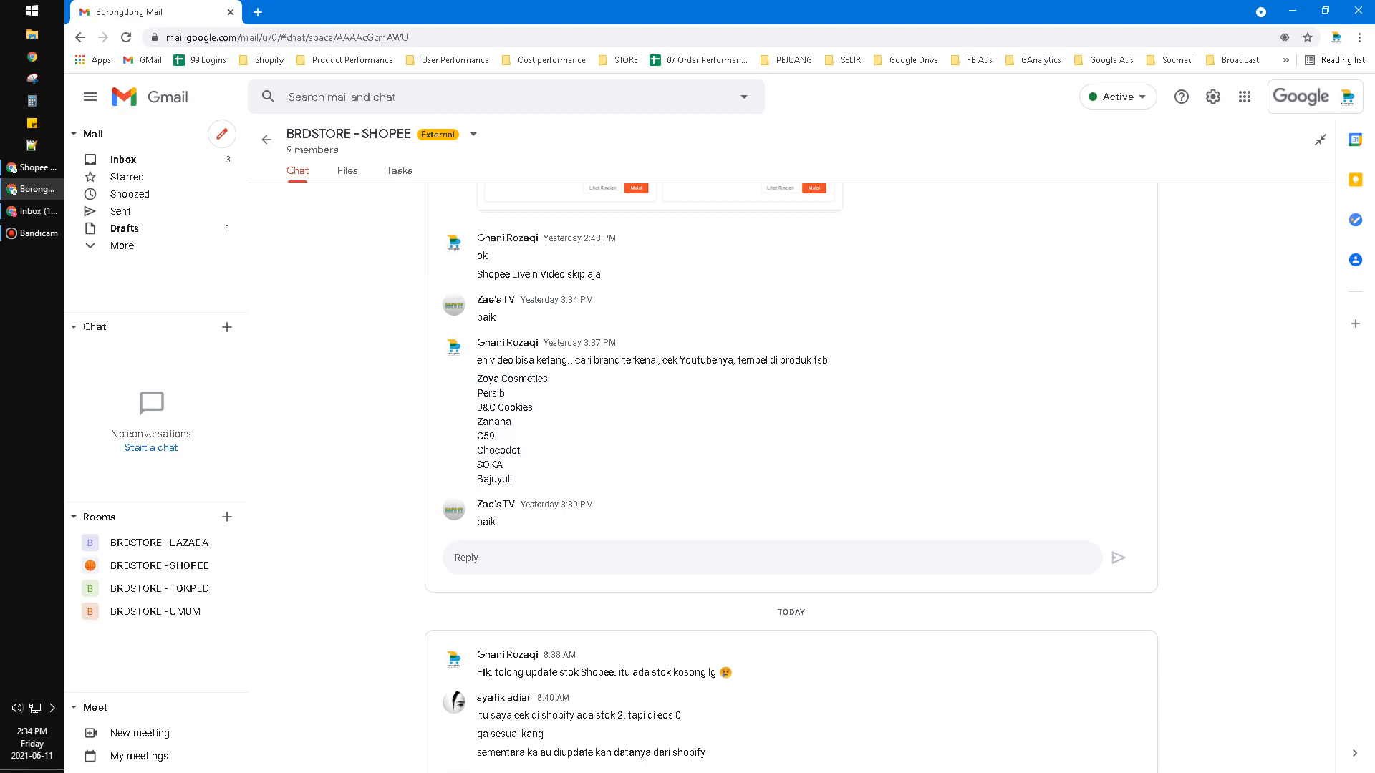